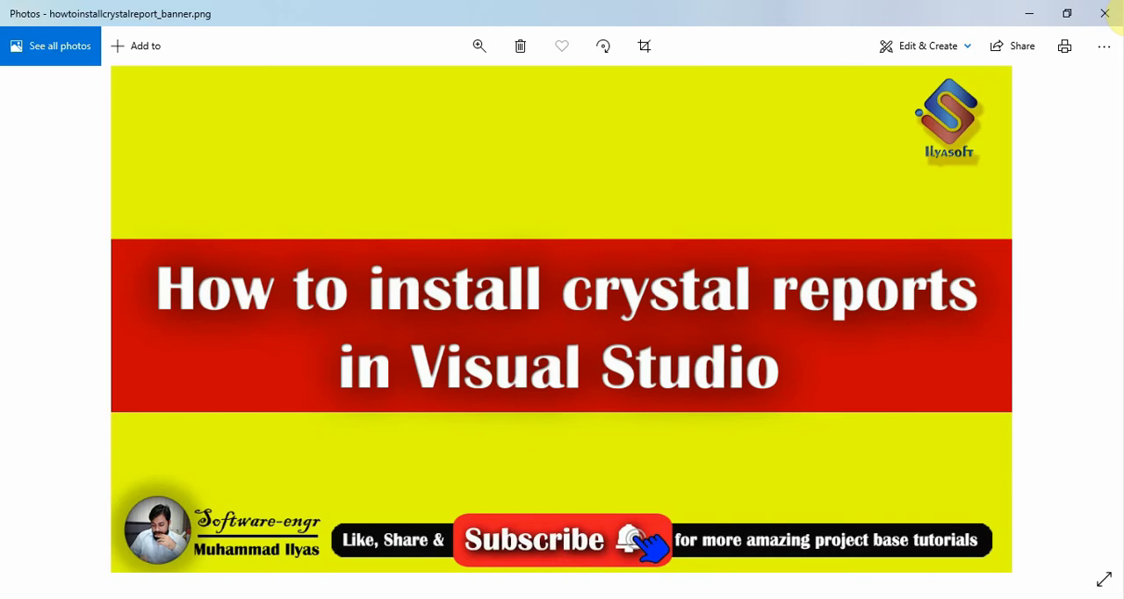
mouse_move(554, 467)
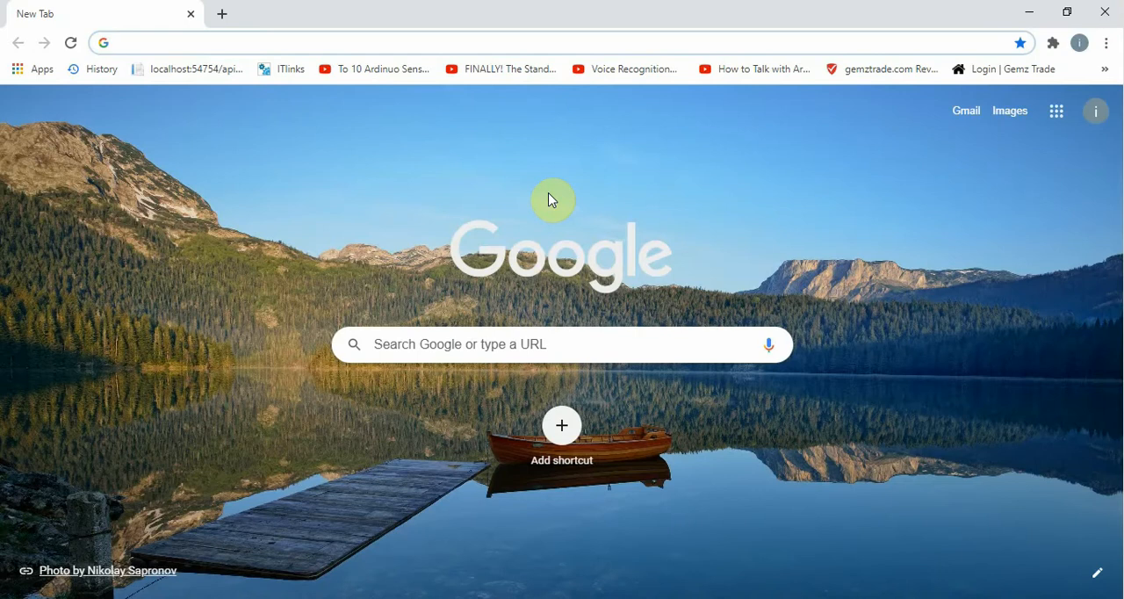
Search Google for 'crystal reports for visual studio 2019' and go to the sap.com developer version result
text(crystal reports for visual studio 2019)
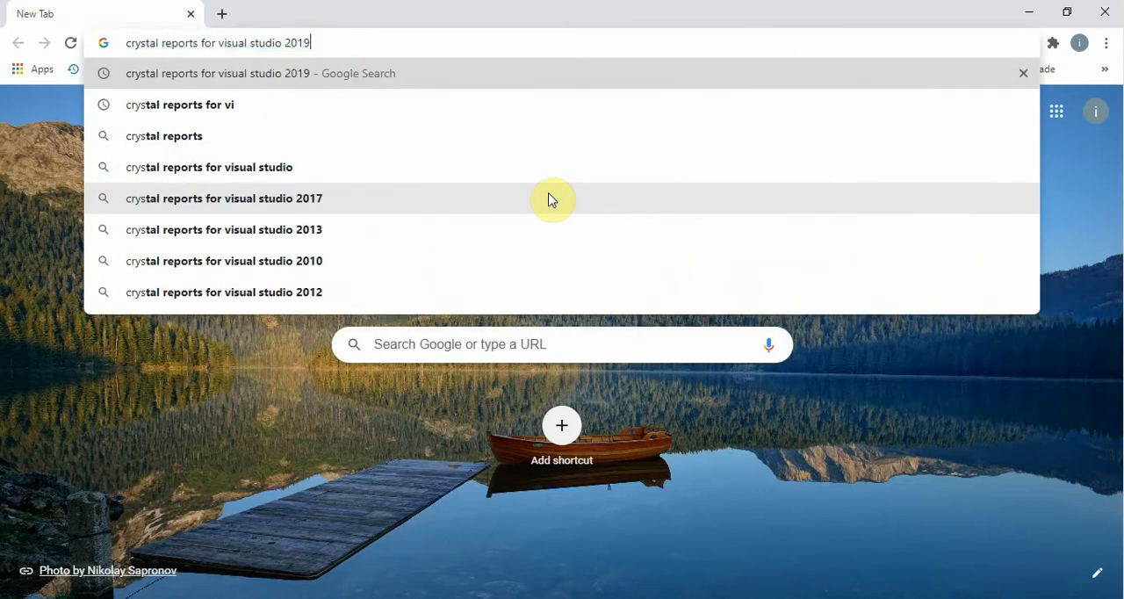
key(Return)
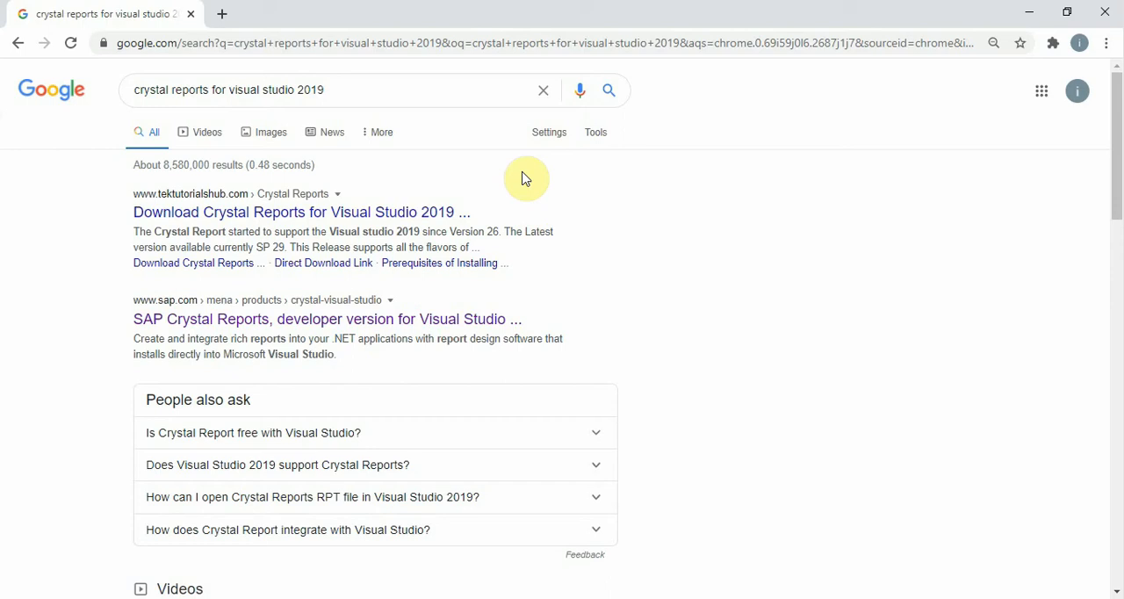
mouse_move(385, 90)
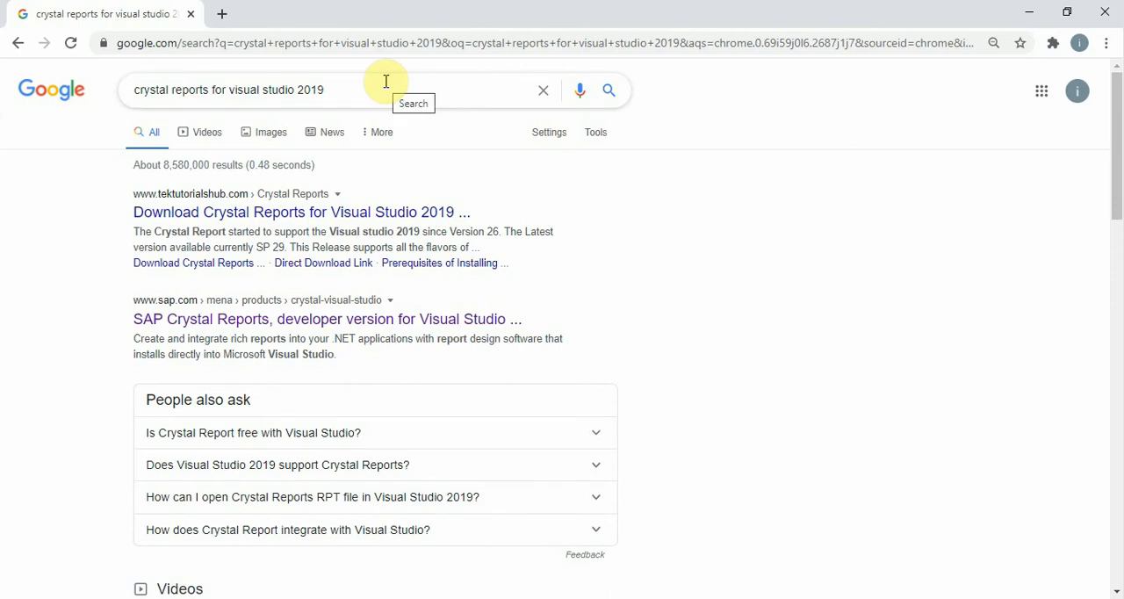
mouse_move(450, 295)
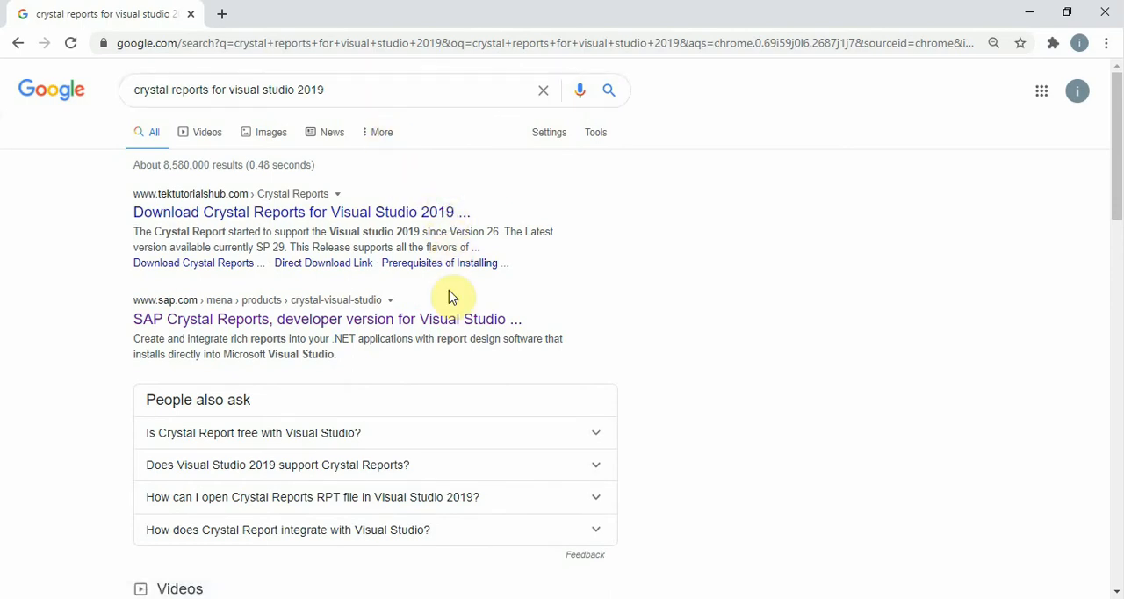
mouse_move(137, 319)
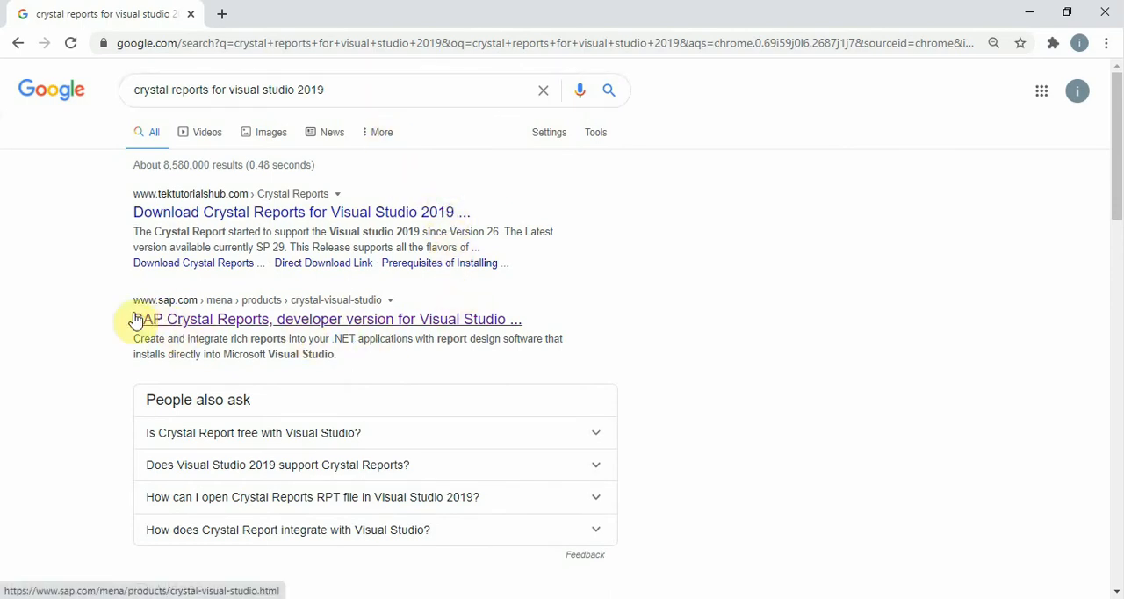
mouse_move(272, 299)
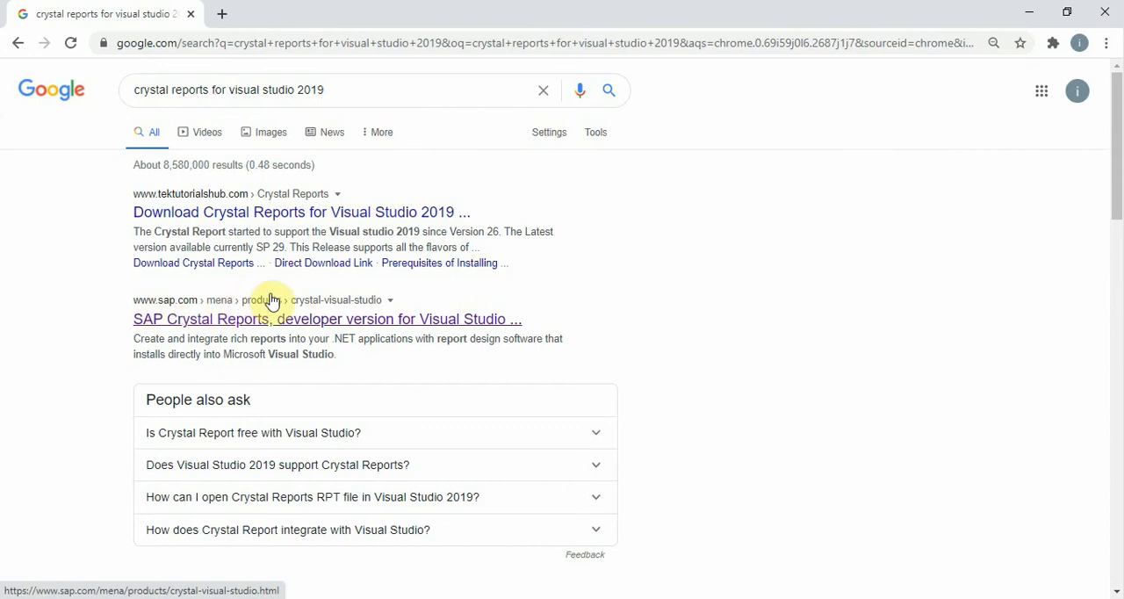
click(326, 320)
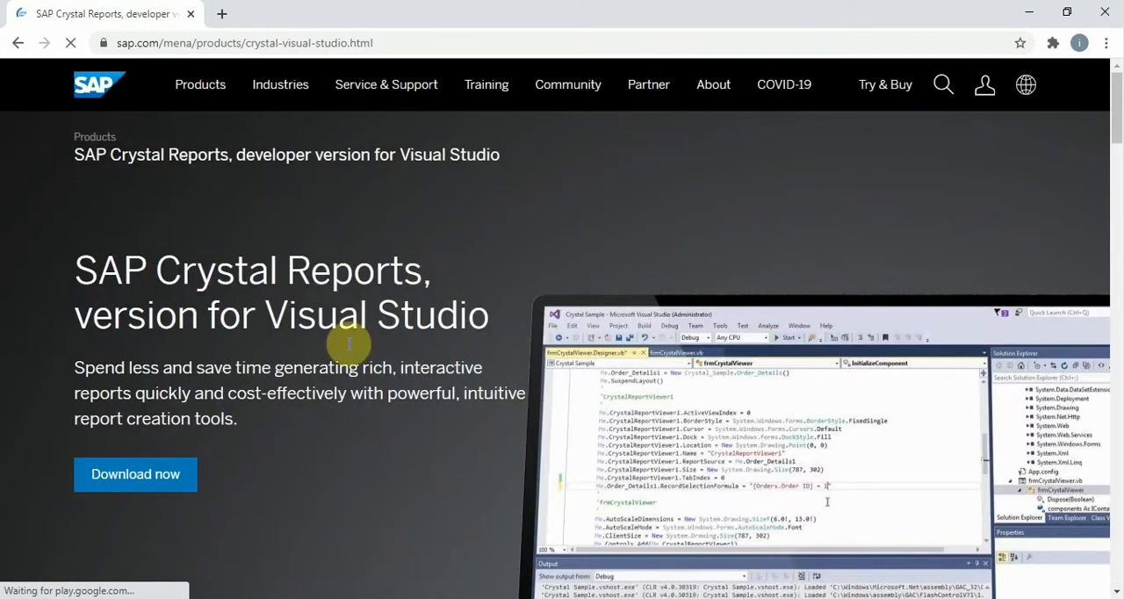
mouse_move(727, 146)
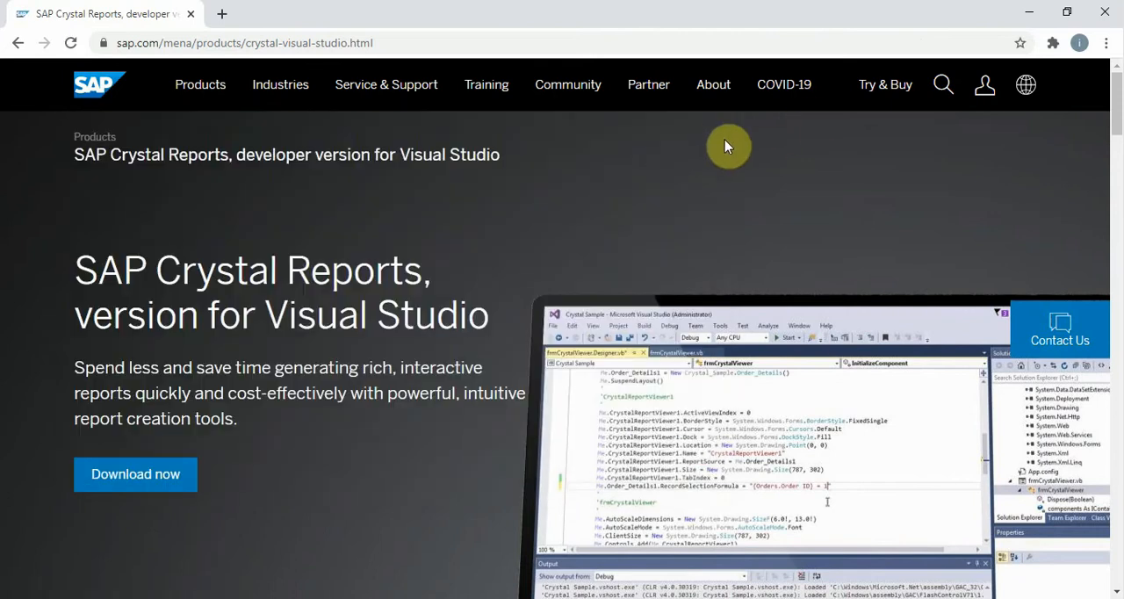
Start the Crystal Reports download via Download now and Download software now, reaching the registration page
scroll(down, 3)
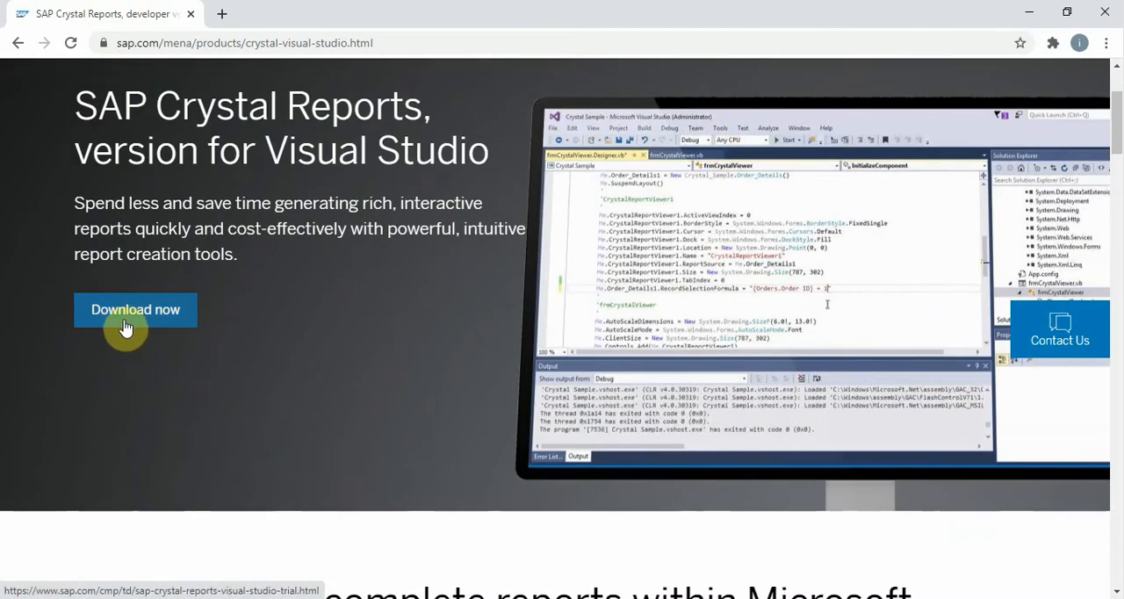
click(135, 309)
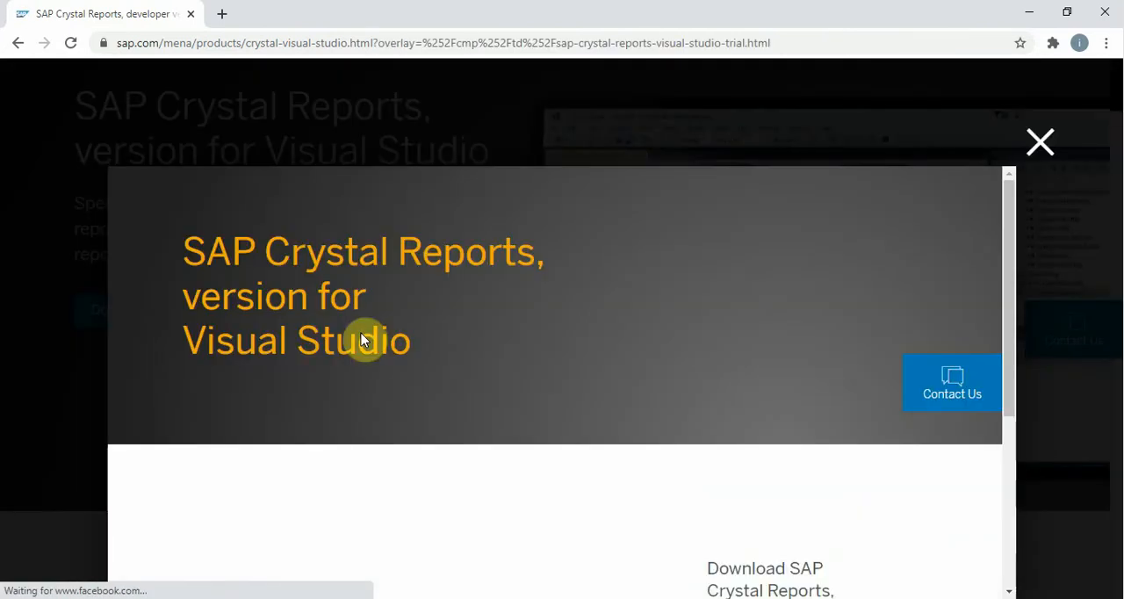
scroll(down, 3)
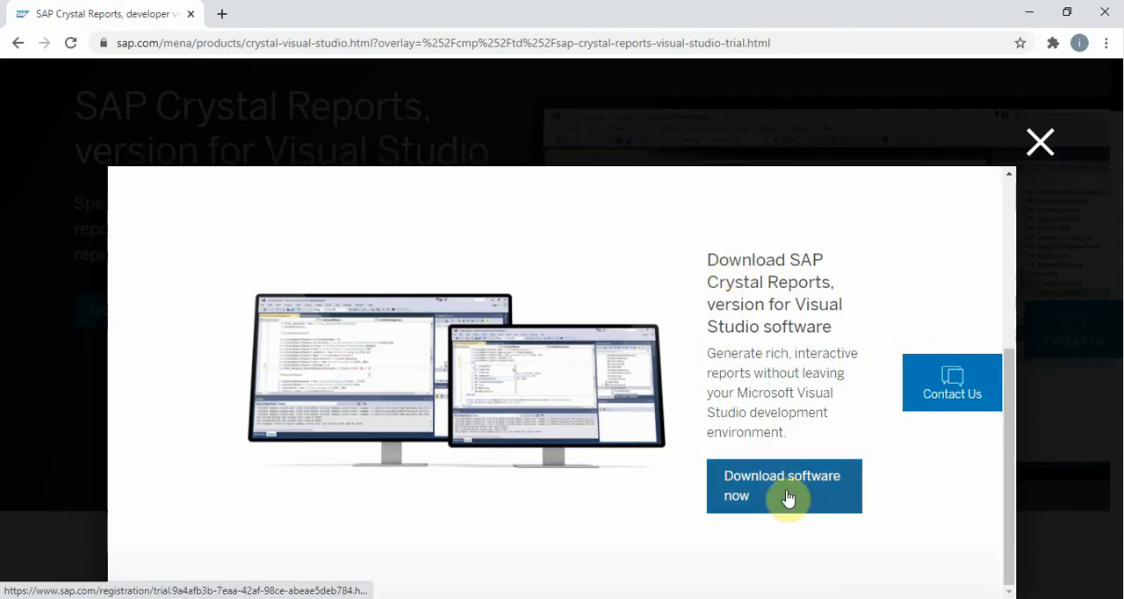
click(781, 485)
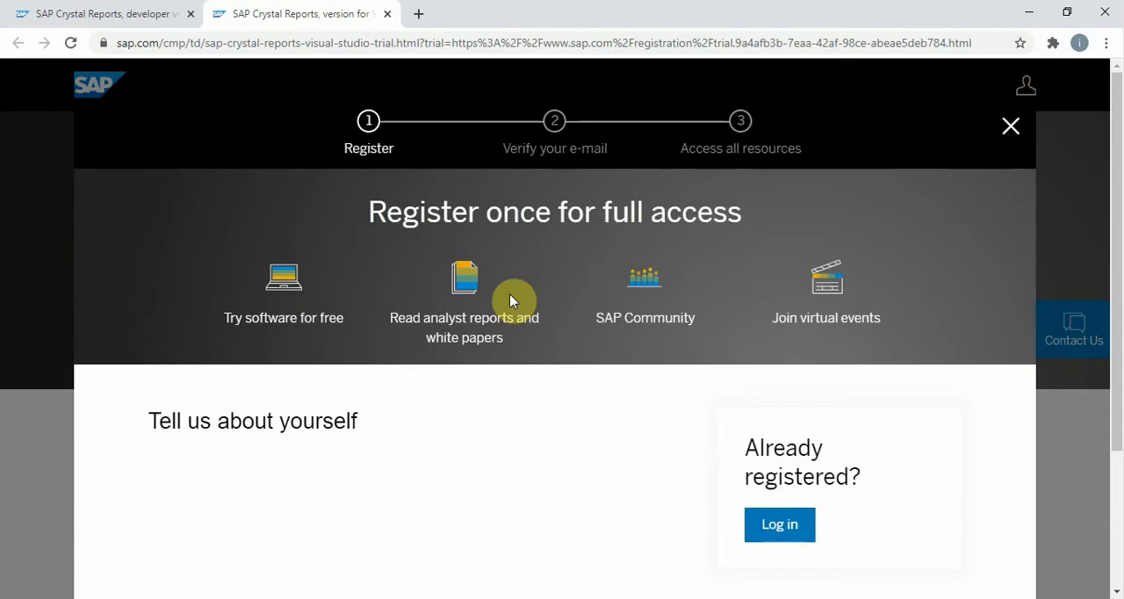
Enter the e-mail address using the saved 'pro' suggestion and the name 'ilyasof' in the registration form
scroll(down, 3)
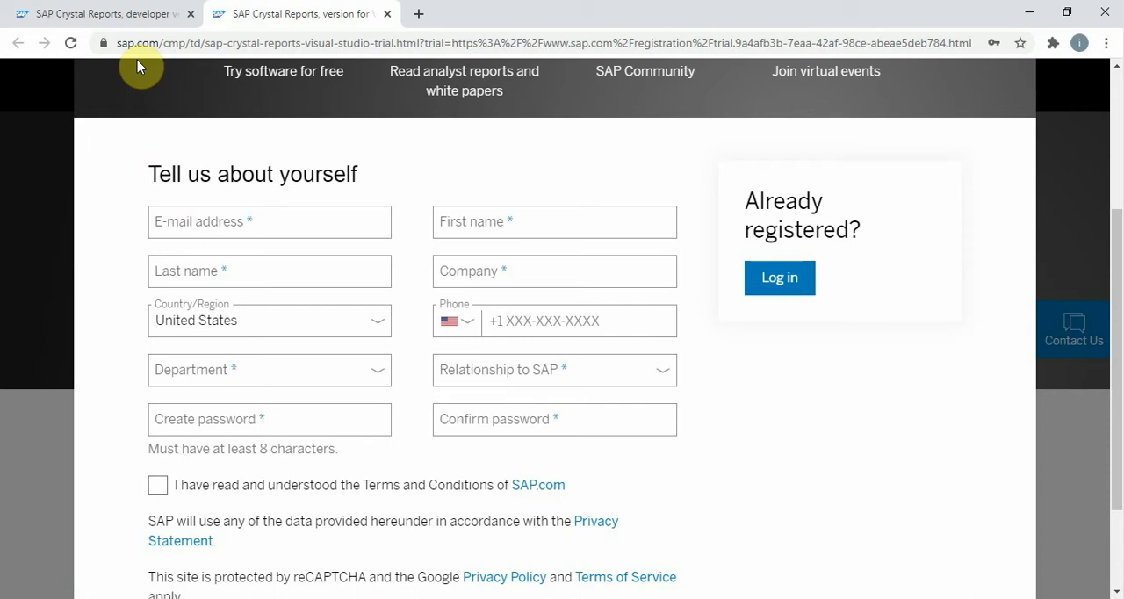
scroll(up, 3)
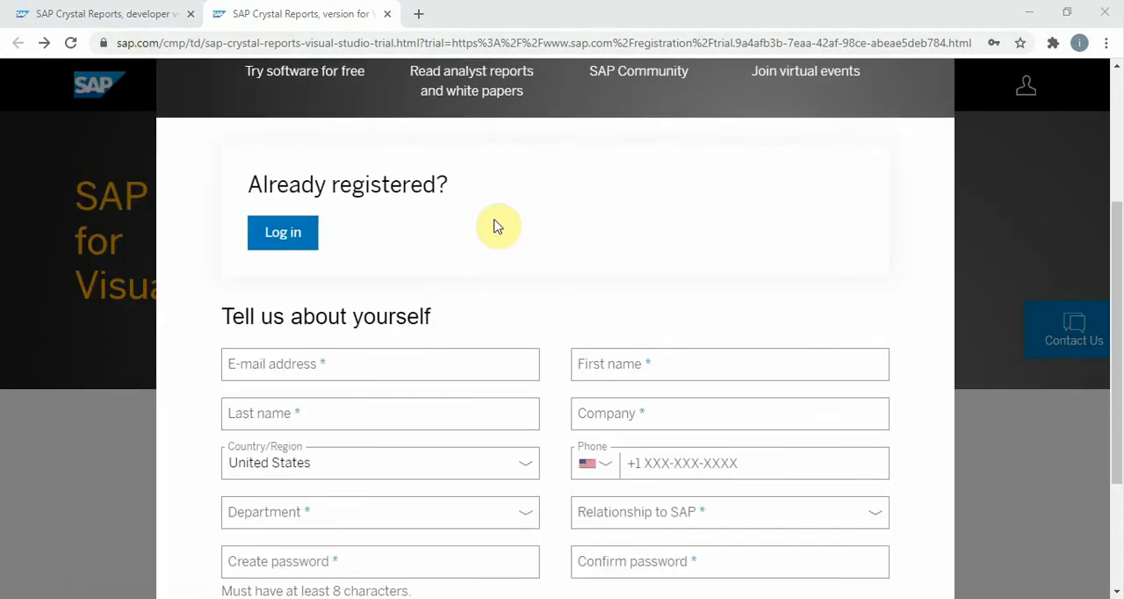
scroll(down, 3)
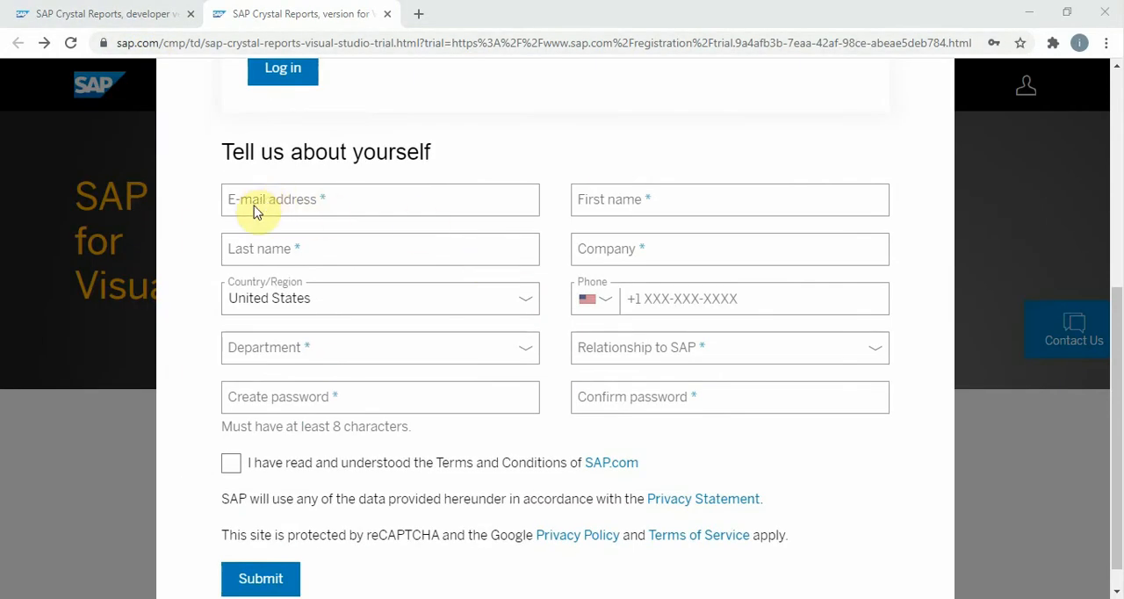
click(380, 200)
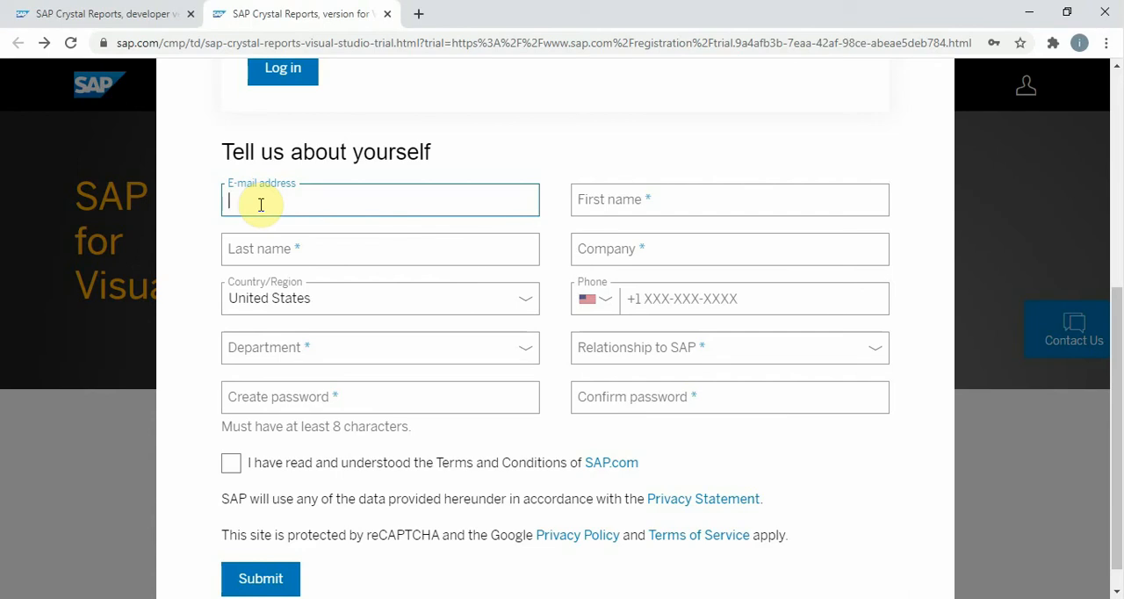
text(pro)
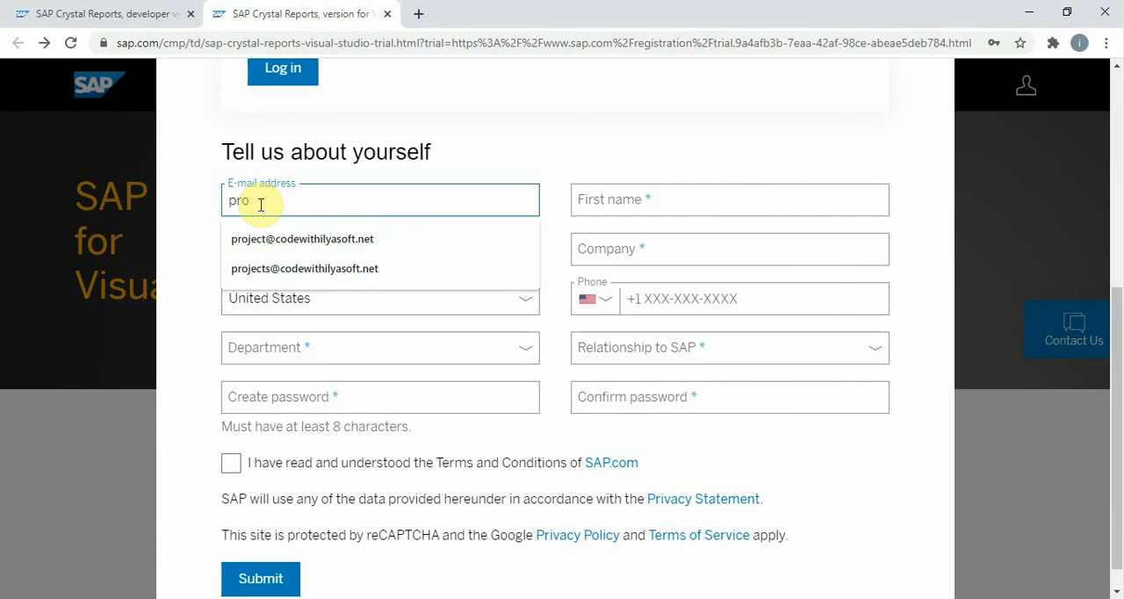
click(302, 239)
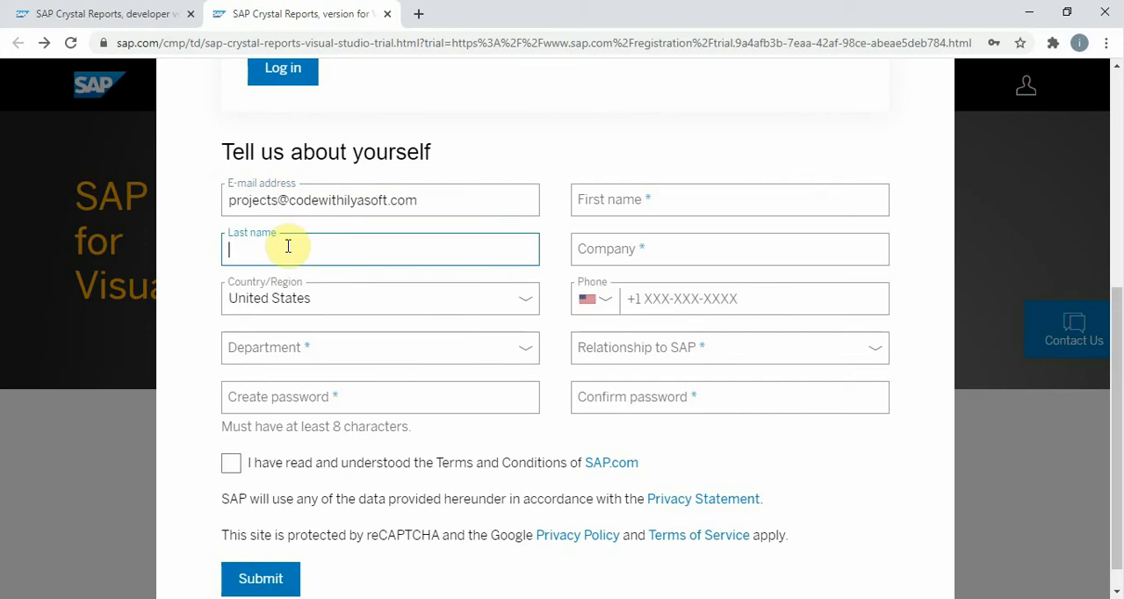
text(ilyasof)
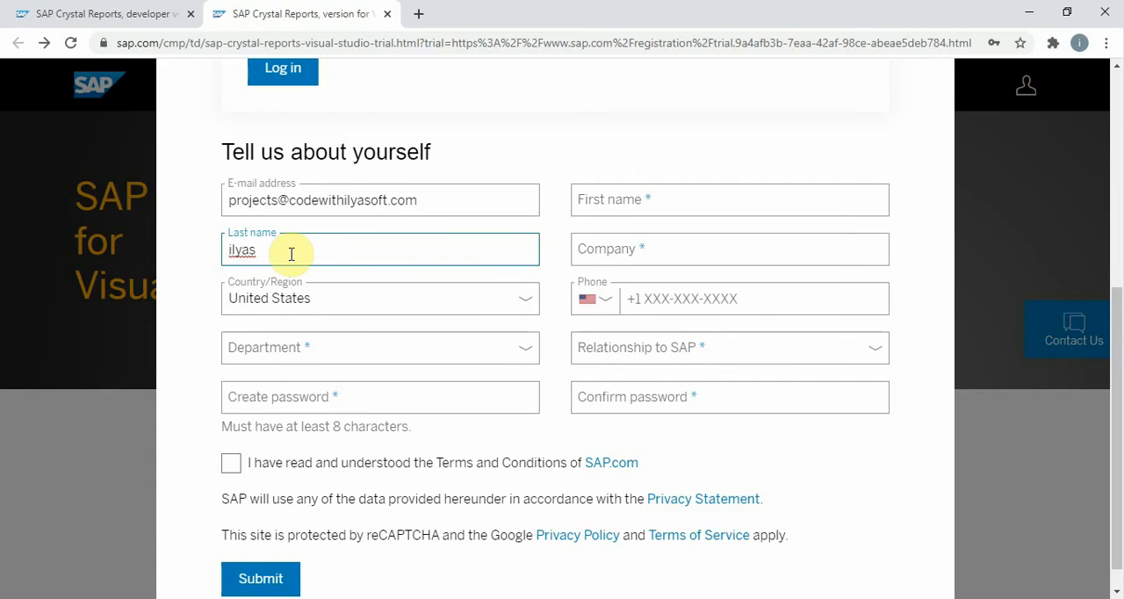
Fill in the first and last name fields and set department Administration and relationship Consultant
click(729, 201)
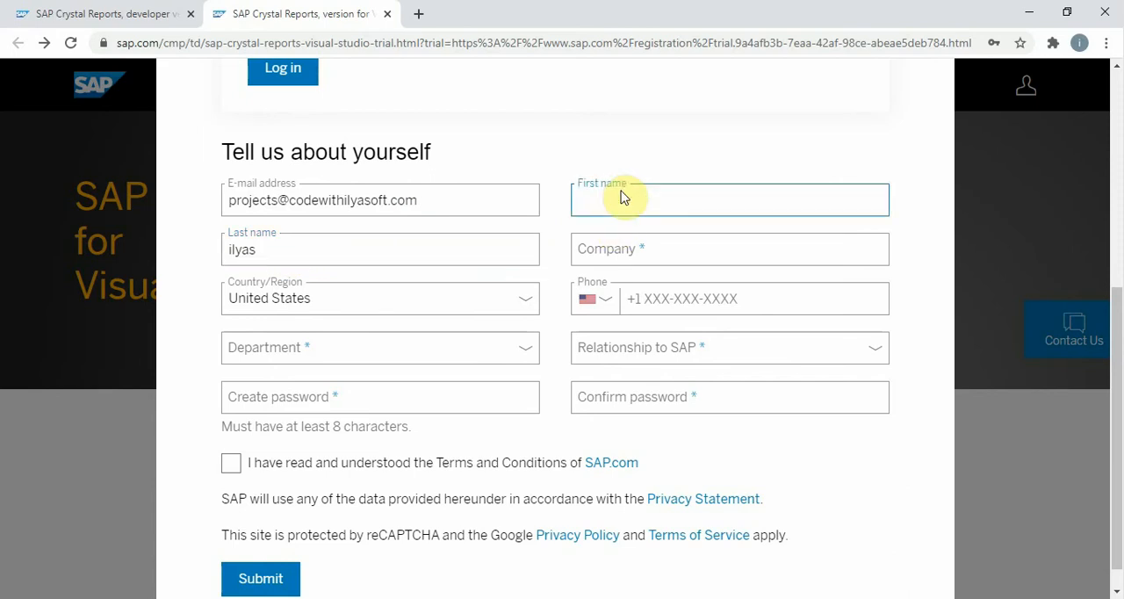
text(il)
text(Muha)
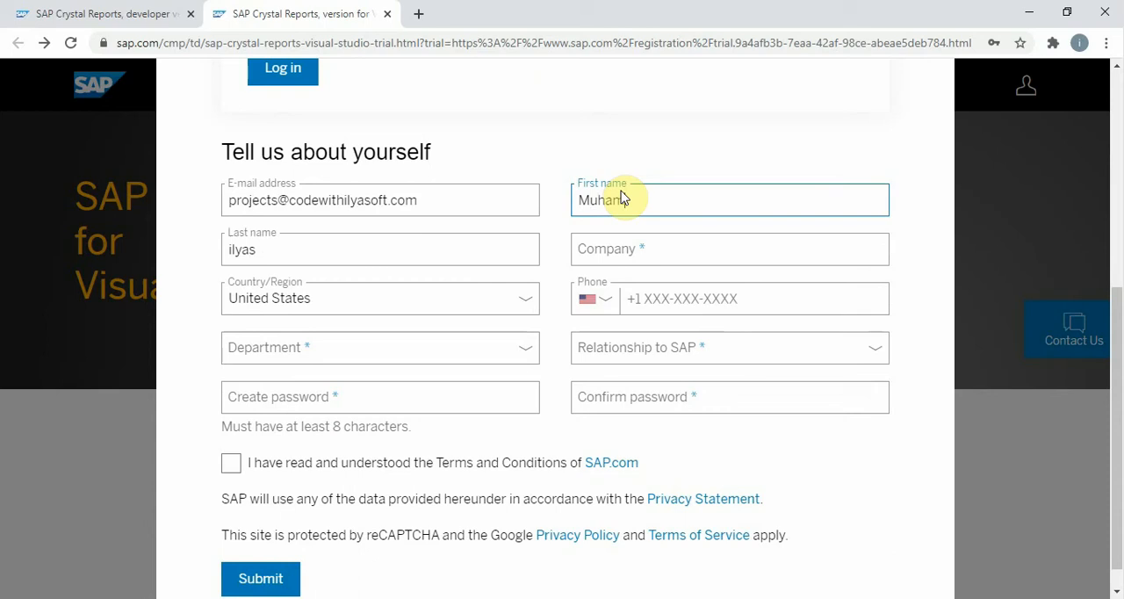
text(mad)
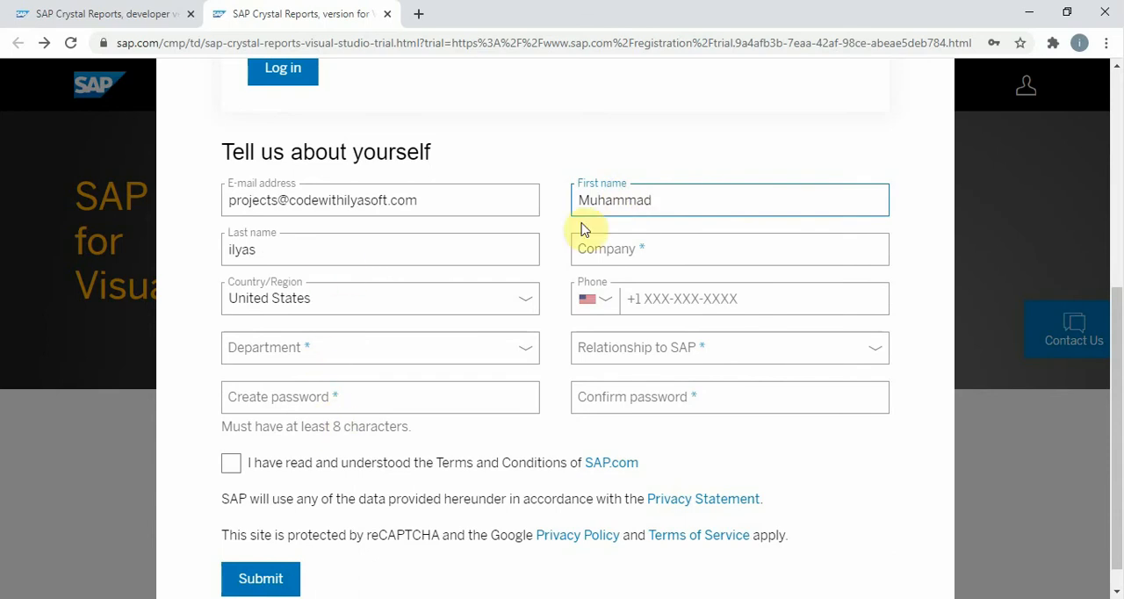
text(ilyasoft)
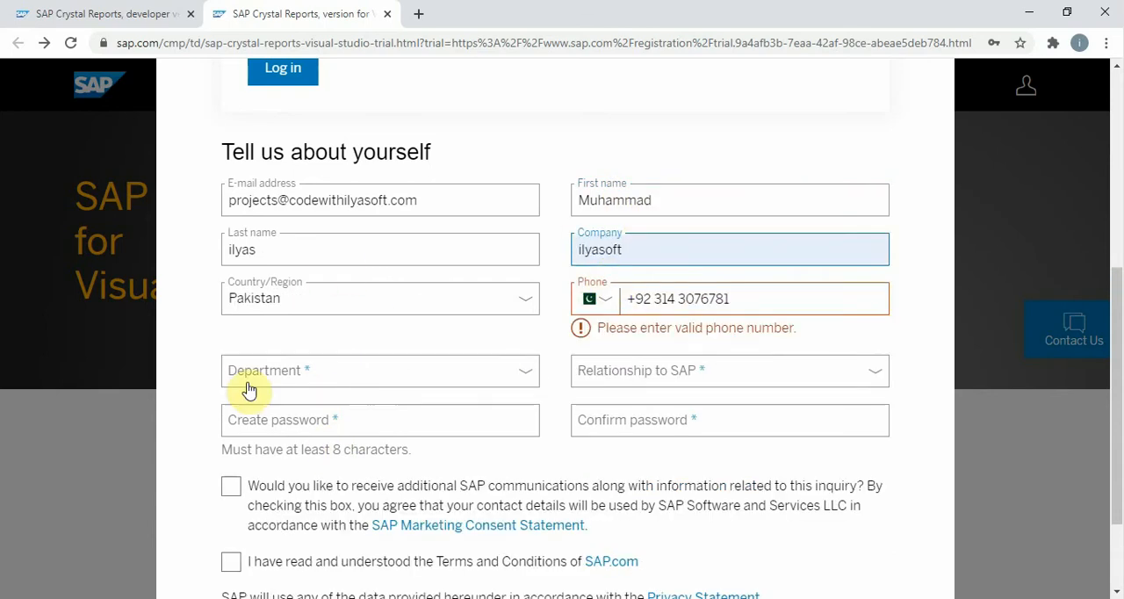
click(379, 369)
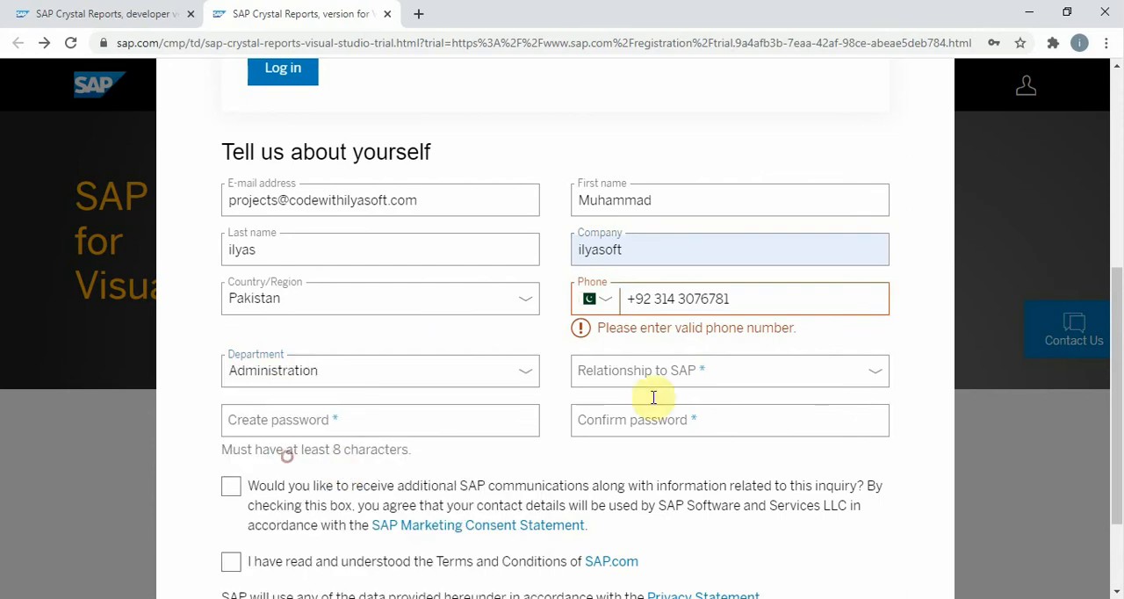
click(729, 369)
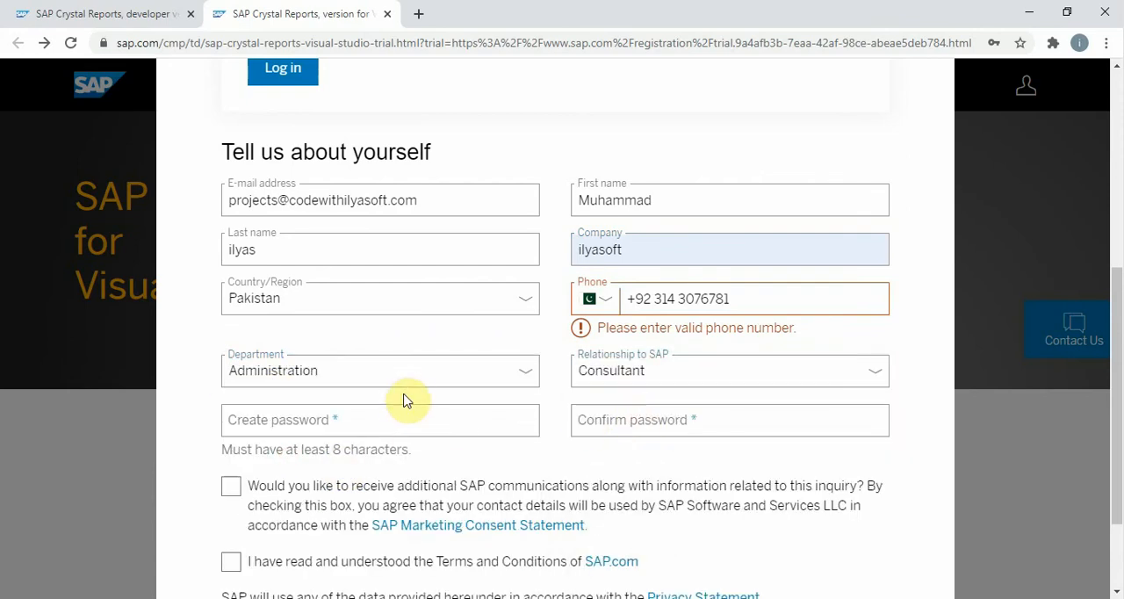
Enter the account password, opt in to SAP communications and submit the registration form
click(379, 420)
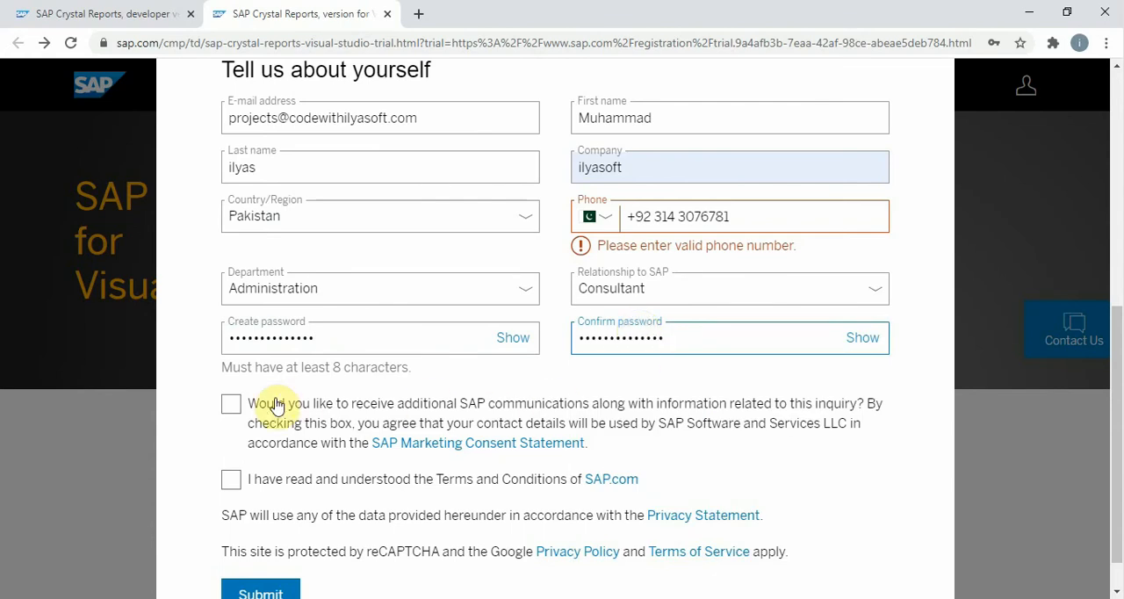
click(232, 402)
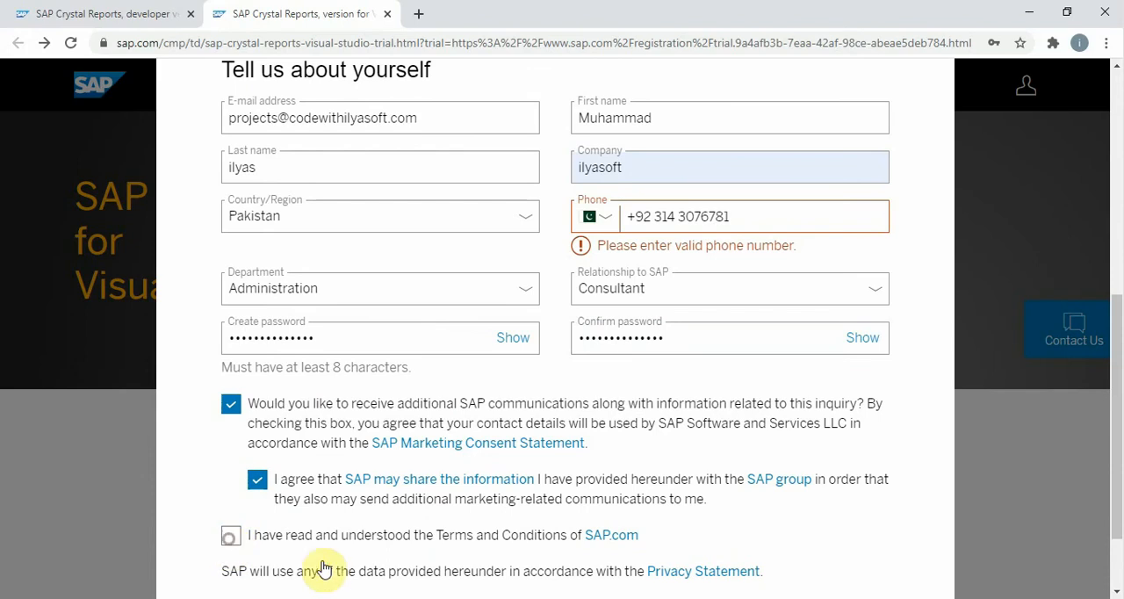
scroll(up, 3)
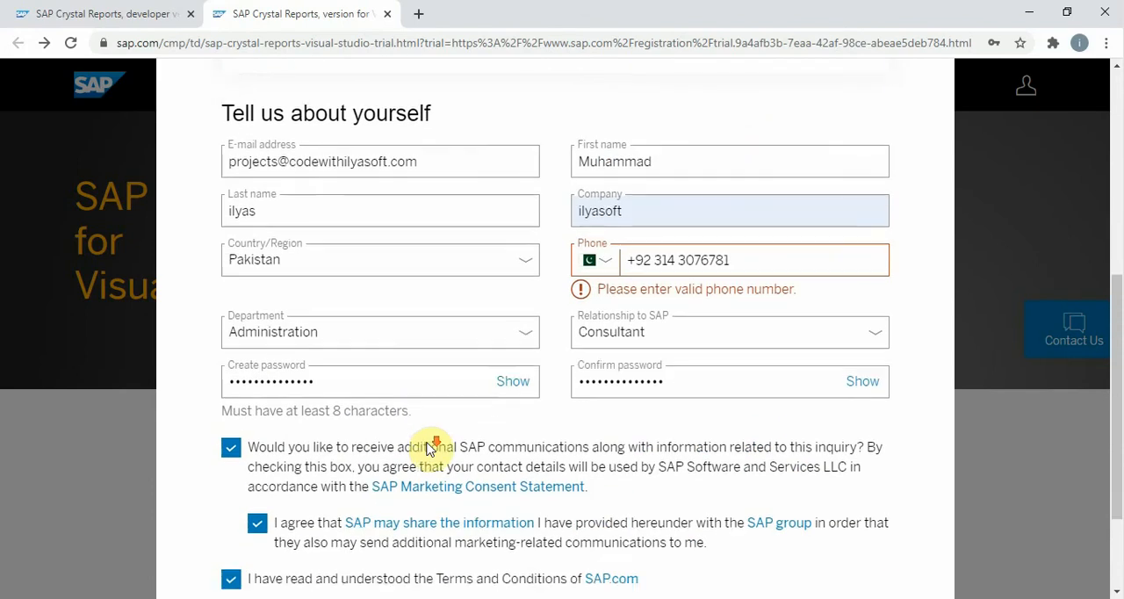
scroll(down, 3)
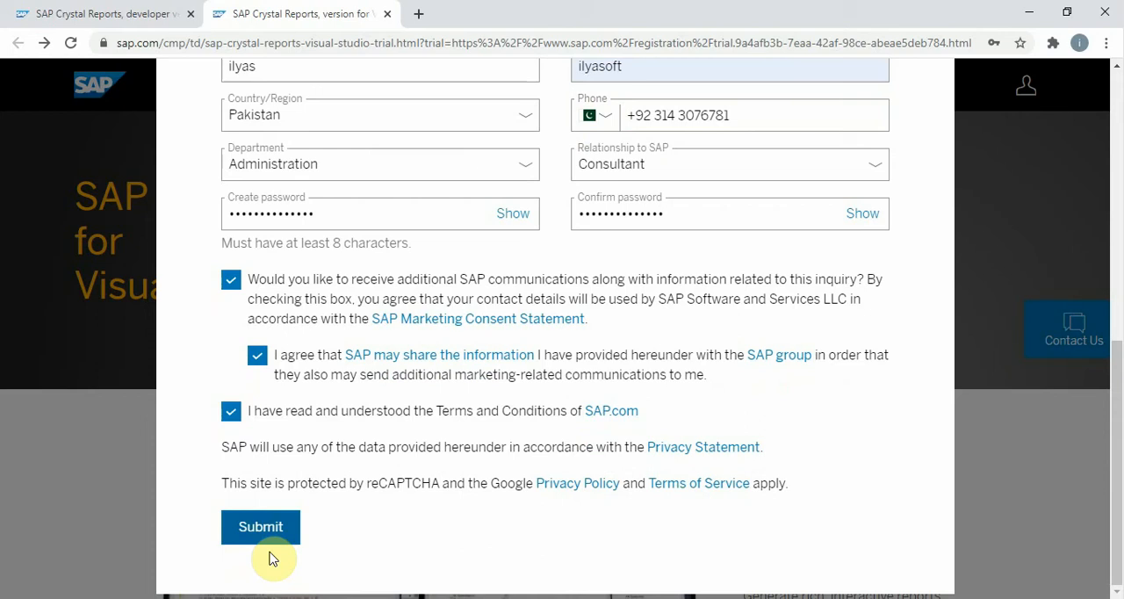
click(260, 527)
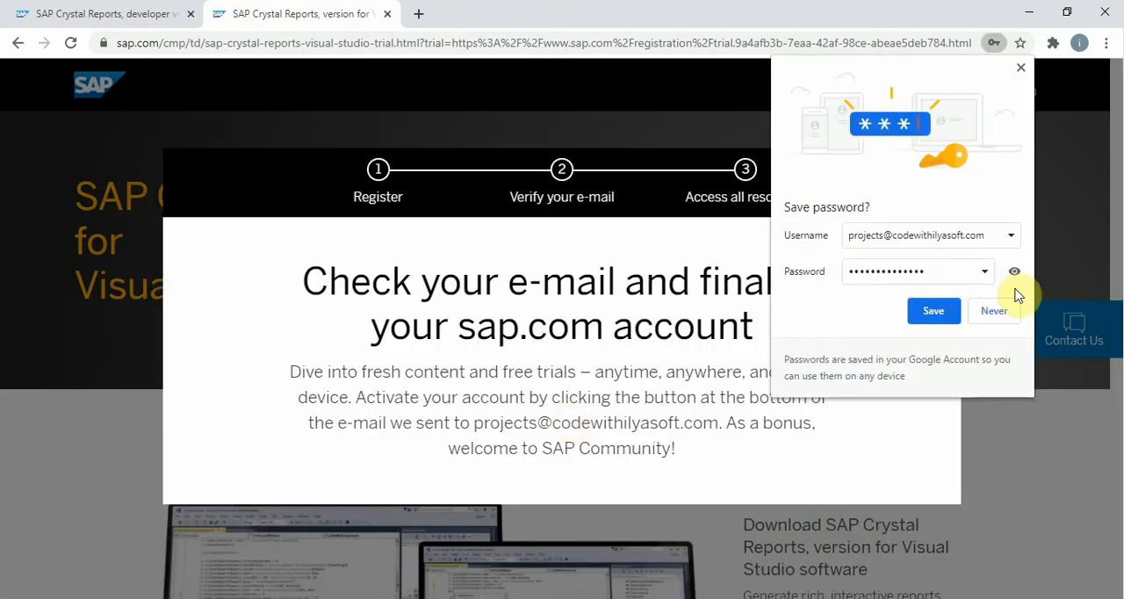
Dismiss Chrome's Save password offer and the compromised passwords warning
click(994, 309)
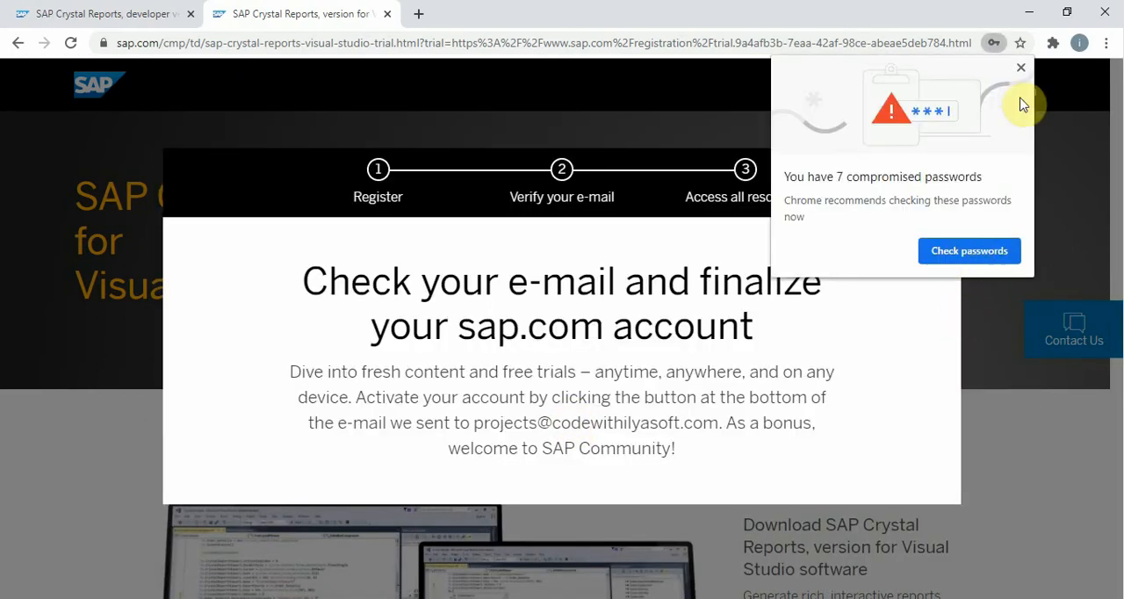
click(1020, 66)
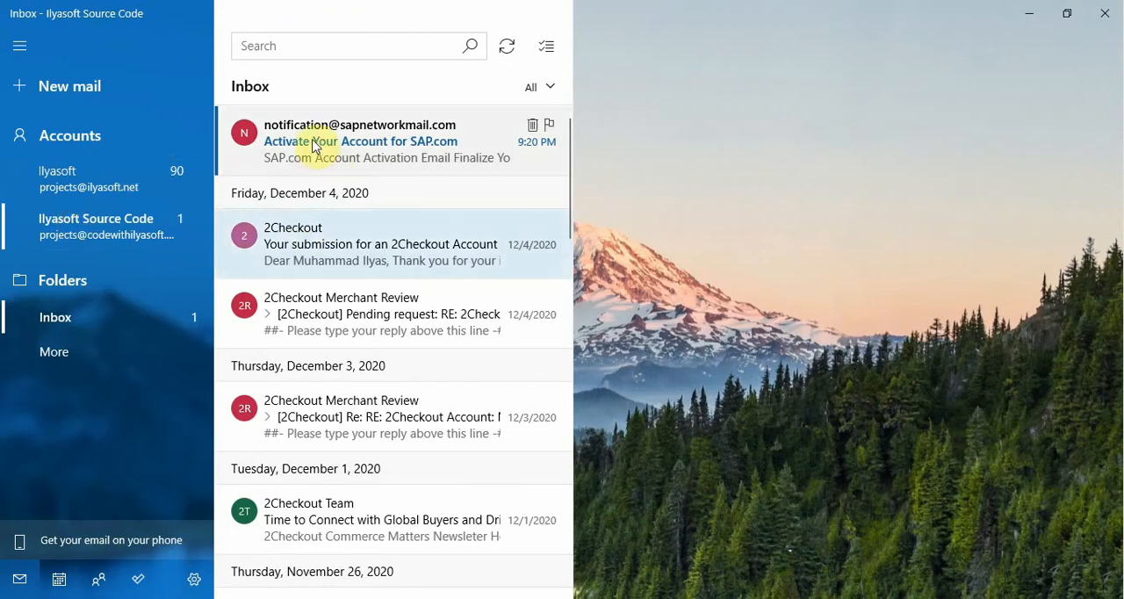
mouse_move(372, 134)
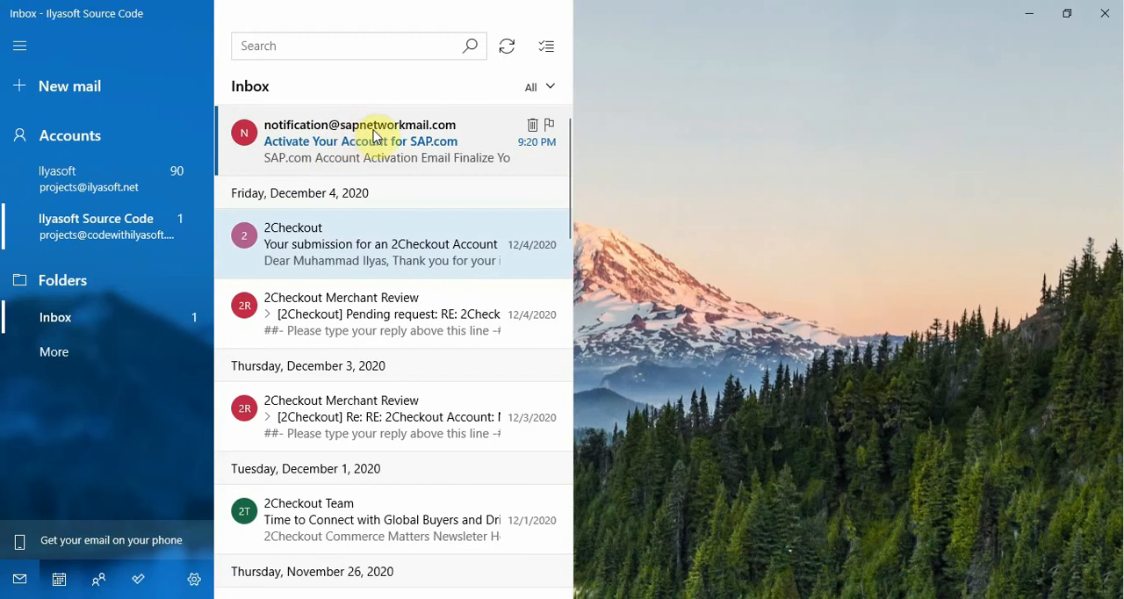
mouse_move(308, 158)
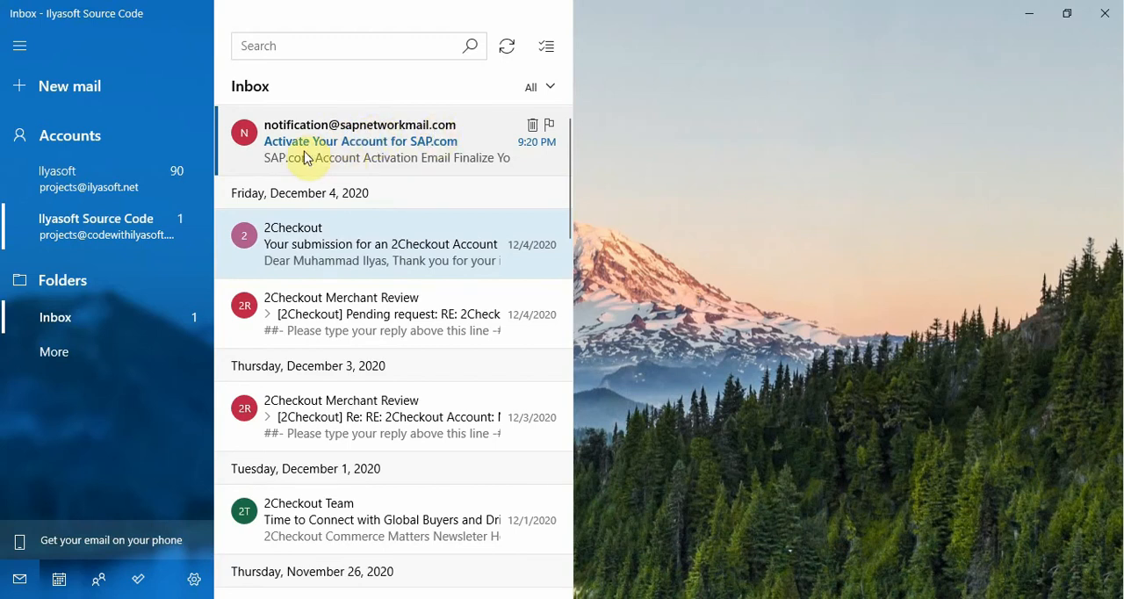
In Mail, follow the 'Click to activate your account' link in the SAP activation e-mail
click(360, 140)
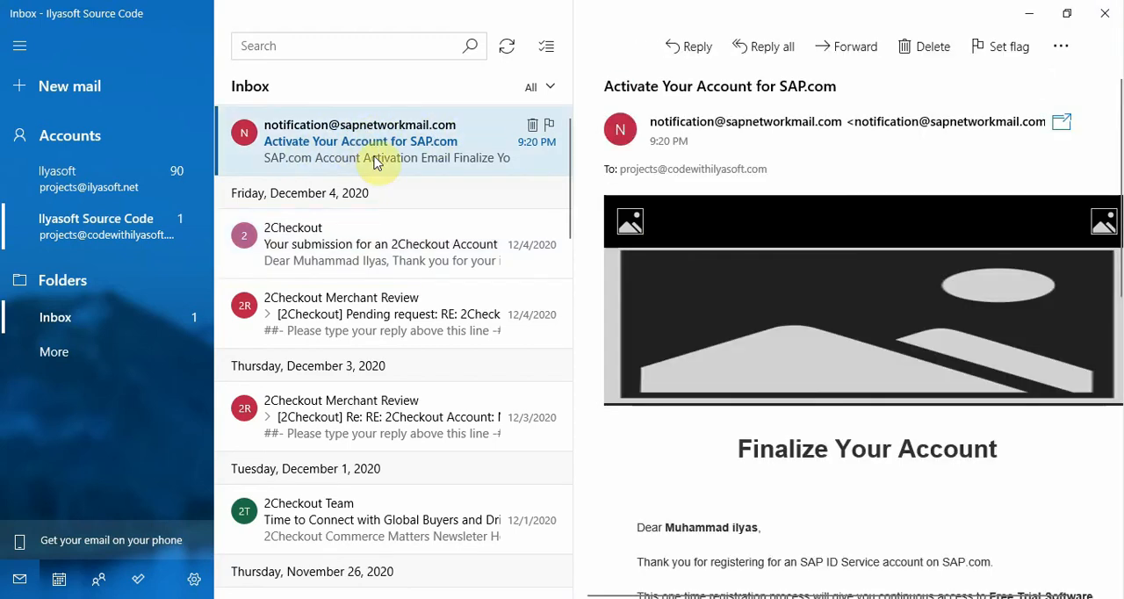
scroll(down, 3)
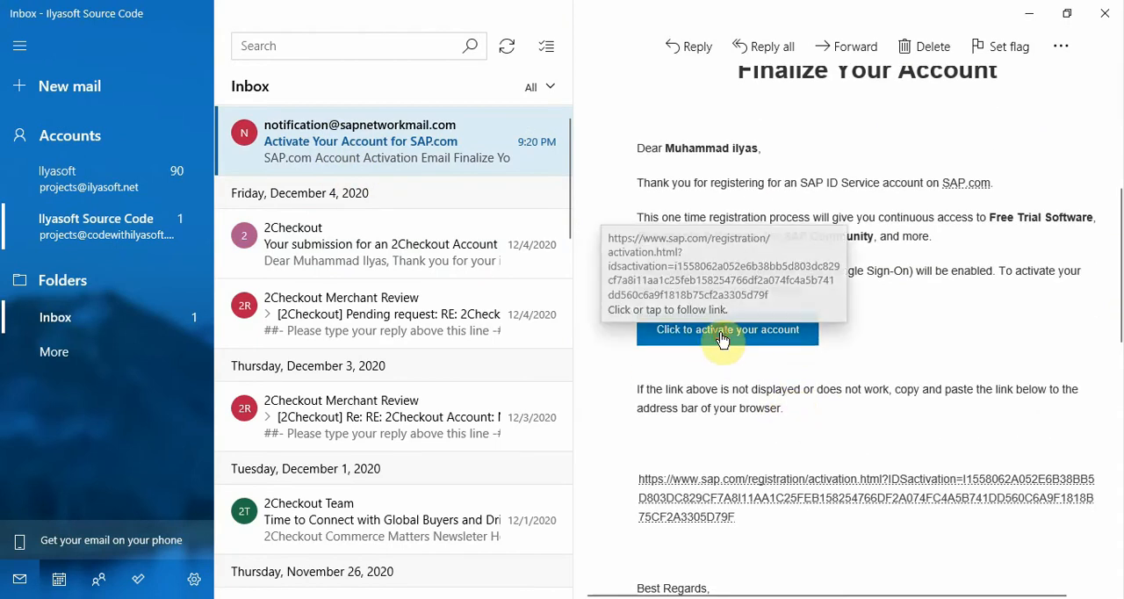
click(727, 328)
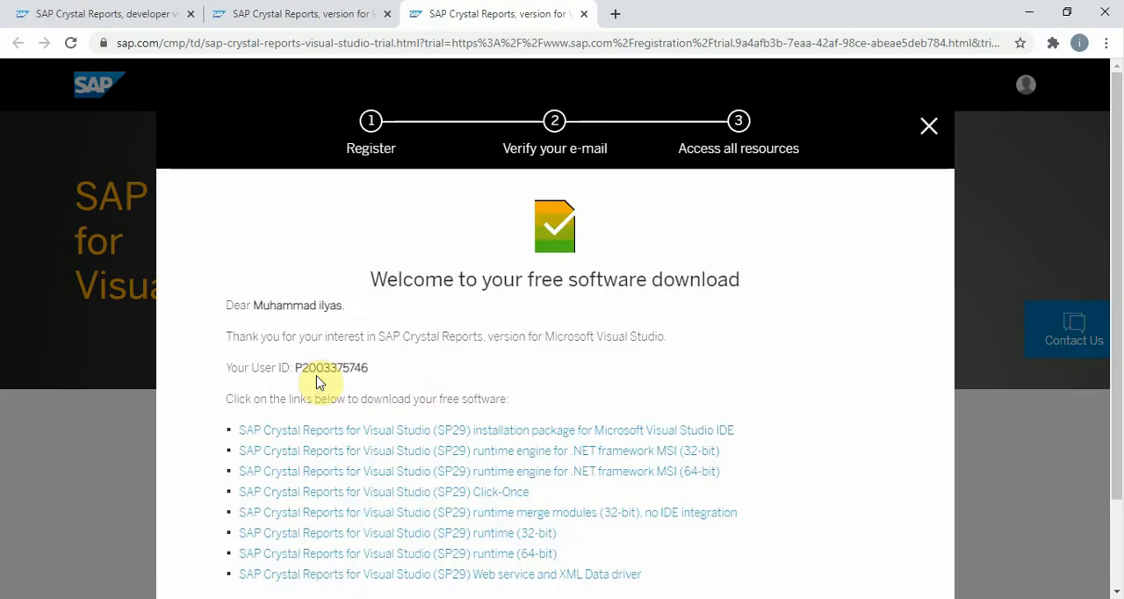
mouse_move(535, 323)
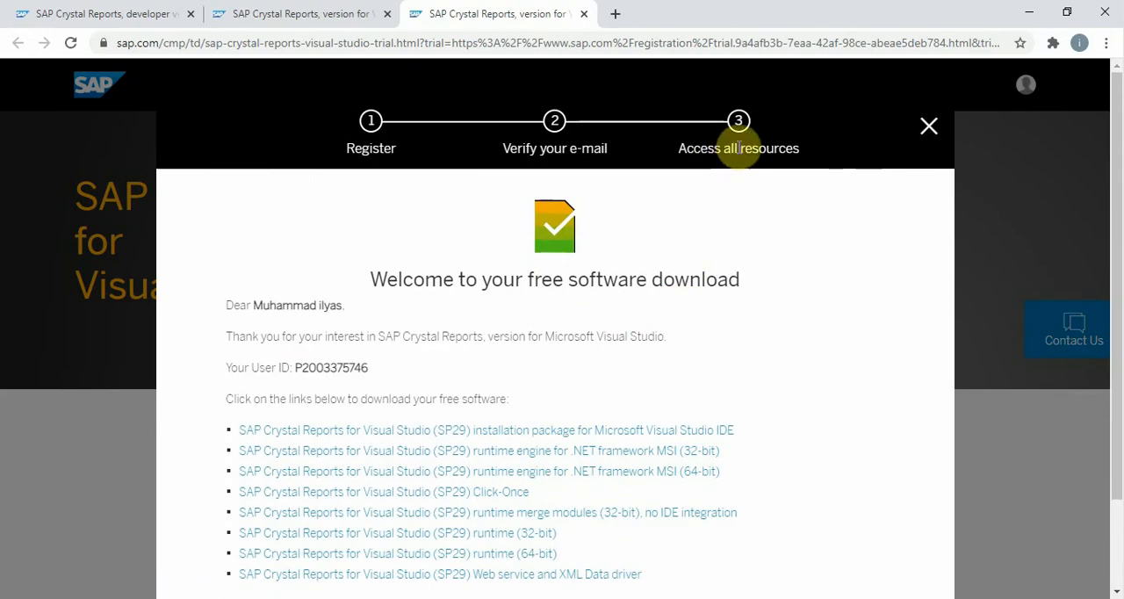
mouse_move(780, 127)
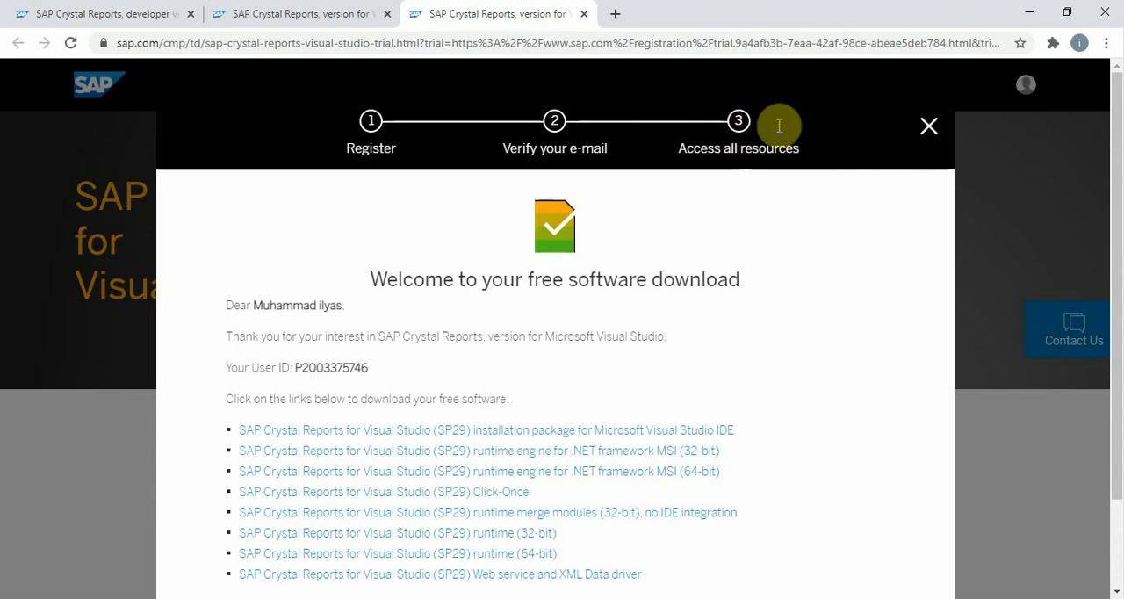
Scroll the SAP welcome page down to the list of Crystal Reports download links
scroll(down, 3)
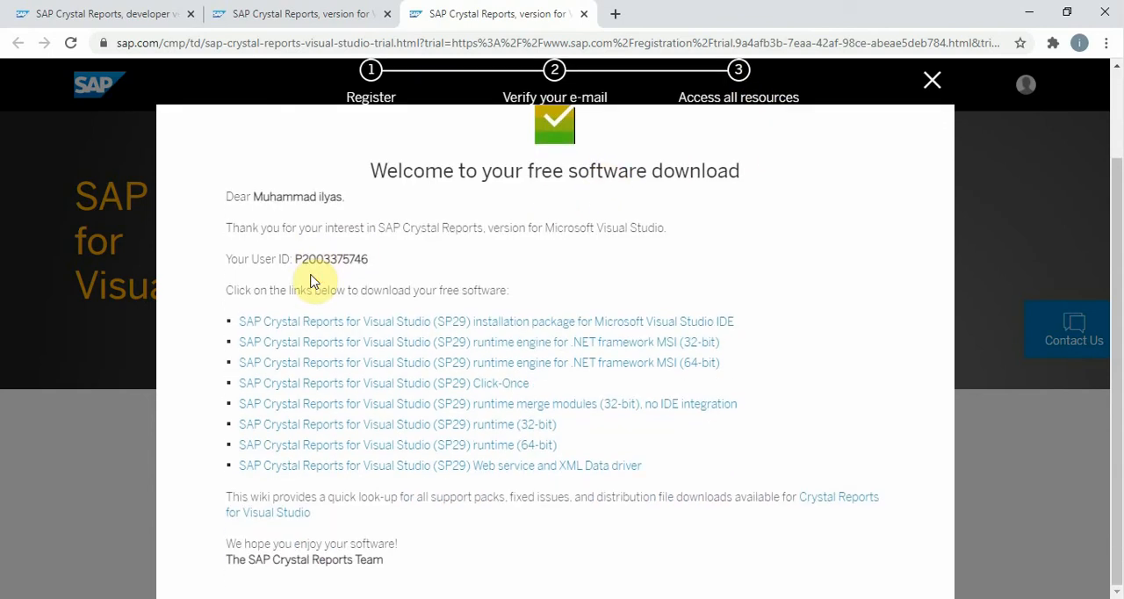
mouse_move(422, 218)
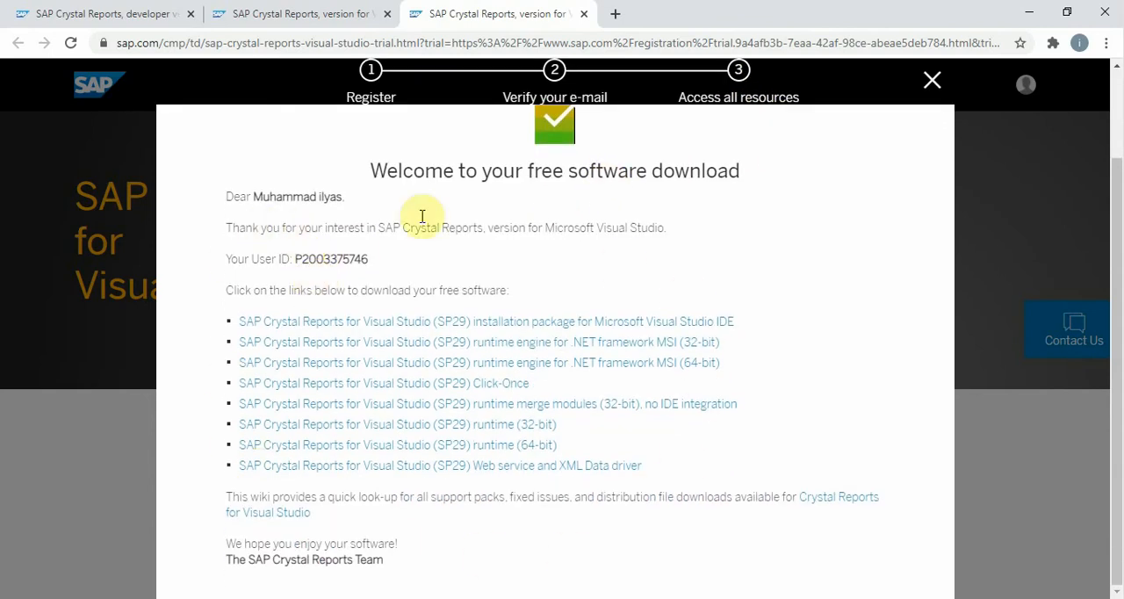
mouse_move(325, 334)
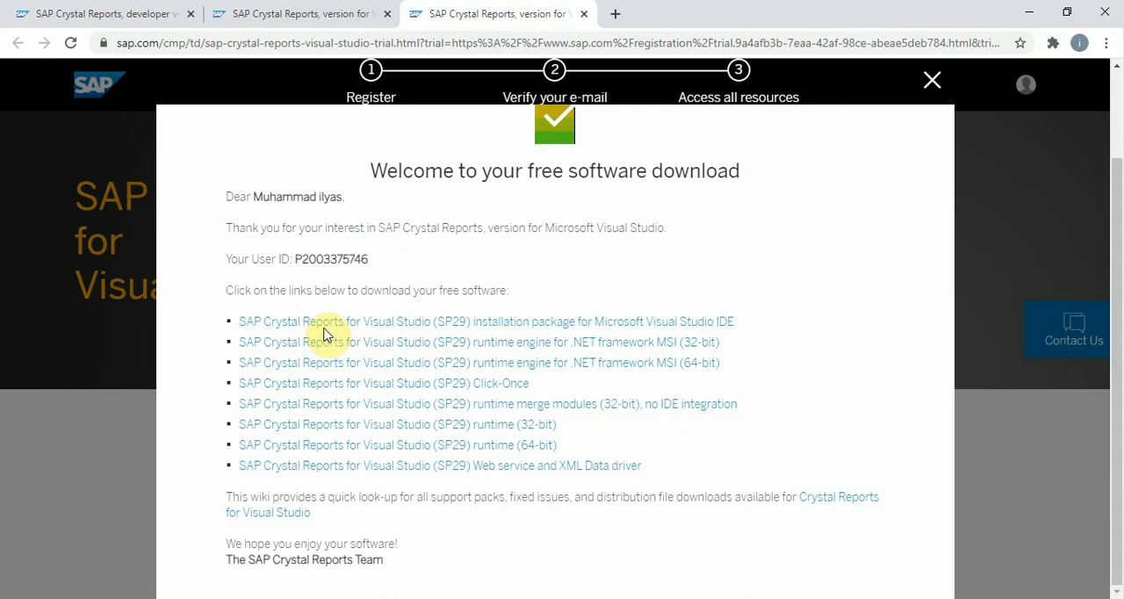
mouse_move(313, 474)
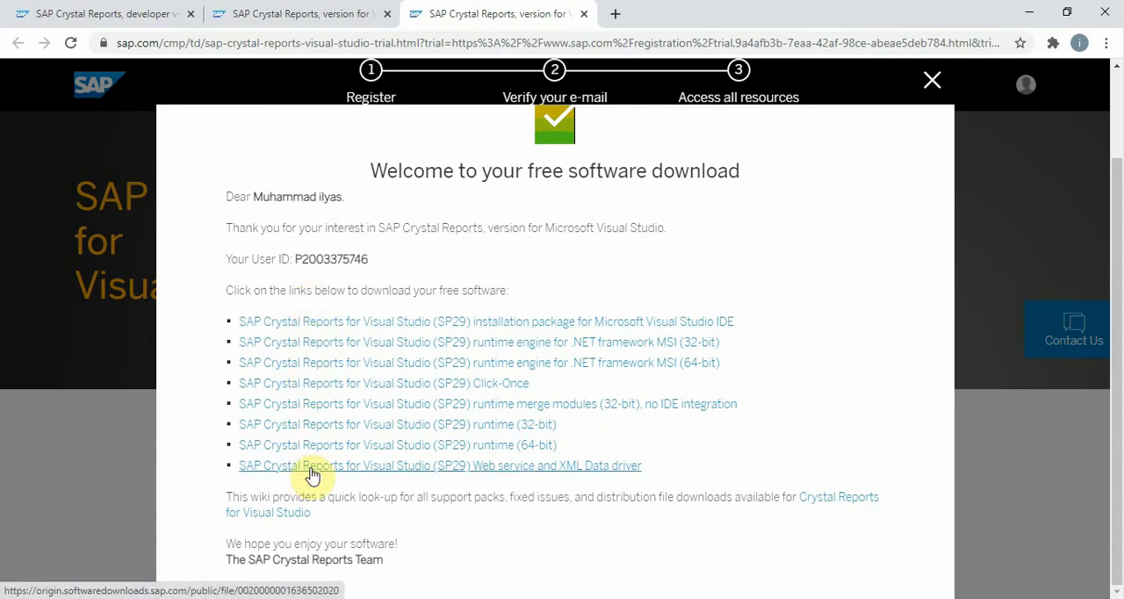
mouse_move(518, 425)
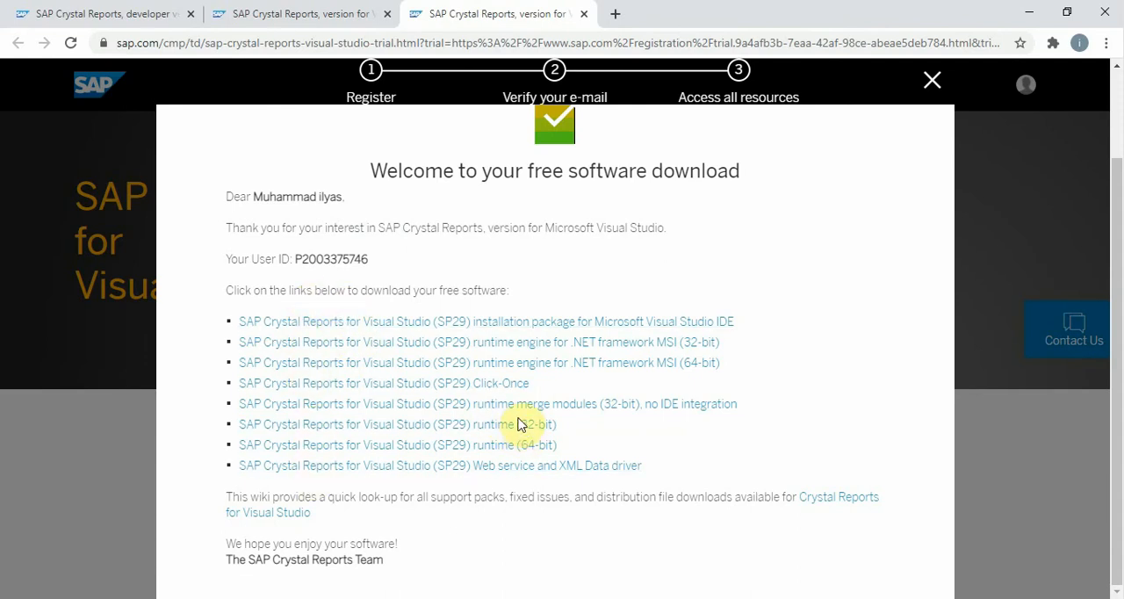
mouse_move(501, 444)
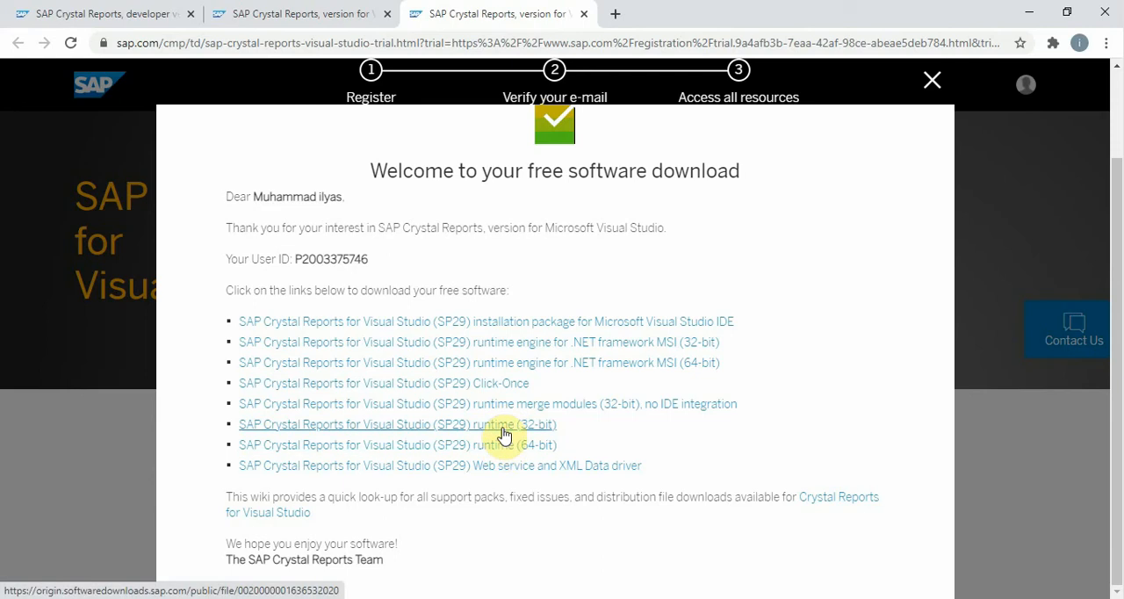
mouse_move(504, 445)
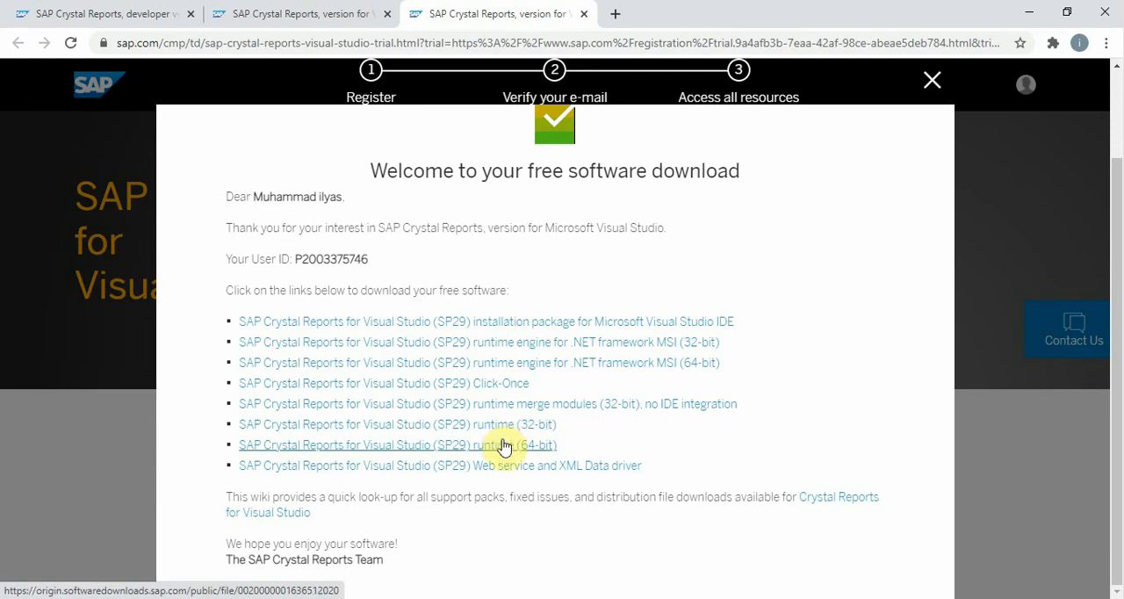
mouse_move(506, 334)
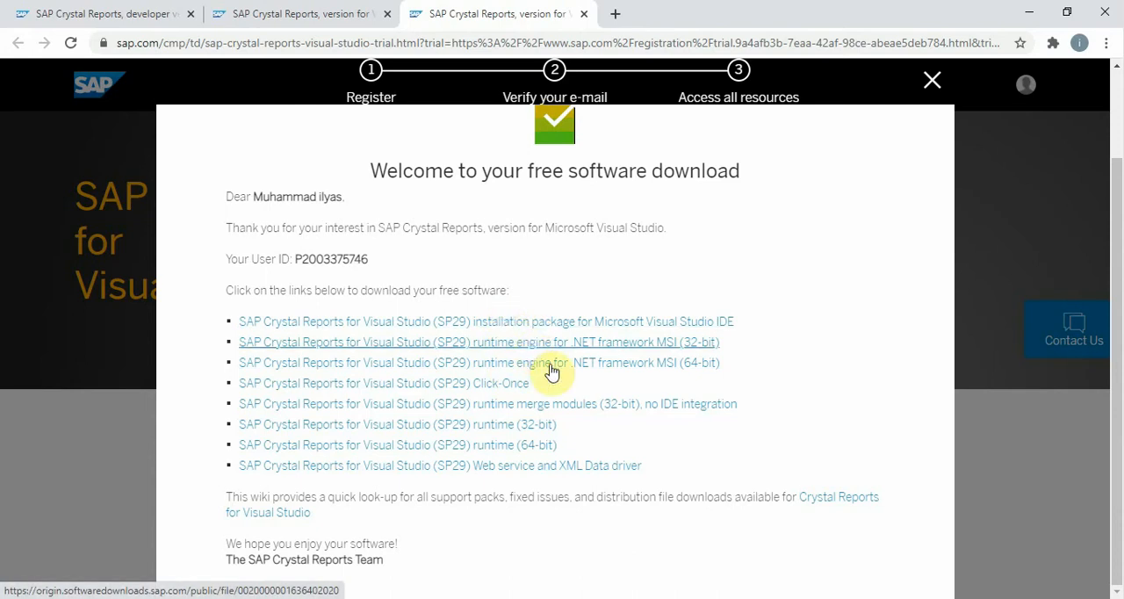
mouse_move(518, 373)
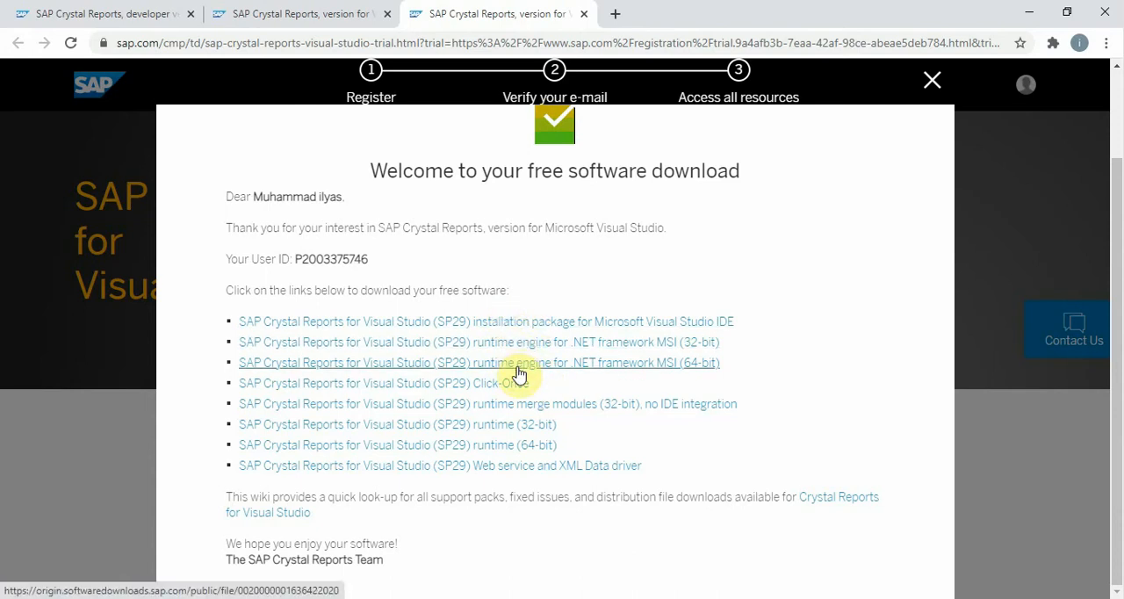
mouse_move(625, 365)
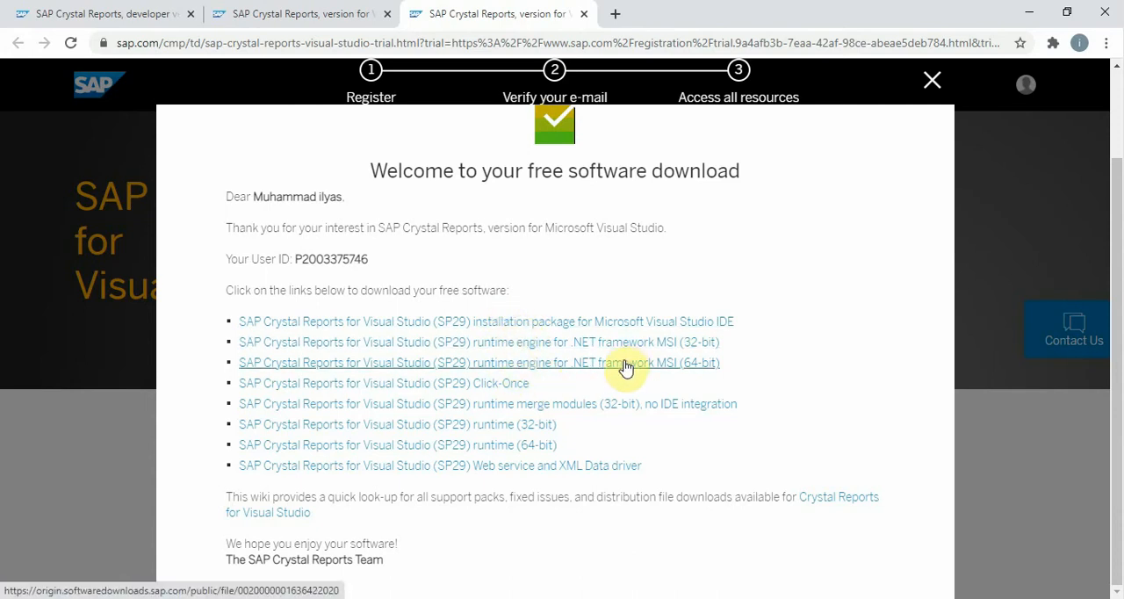
mouse_move(647, 347)
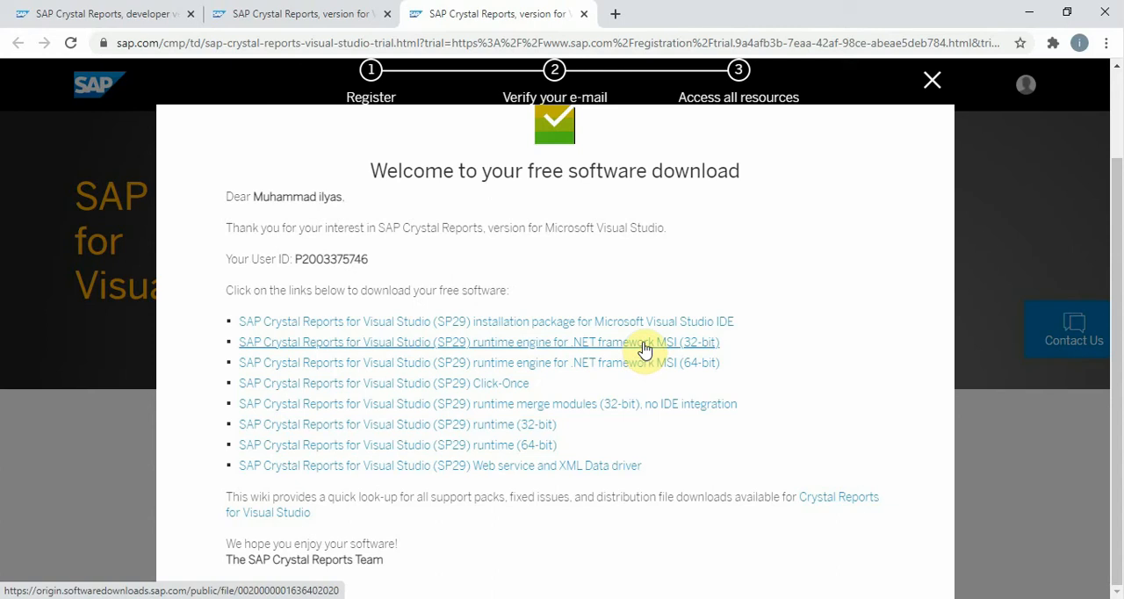
mouse_move(534, 420)
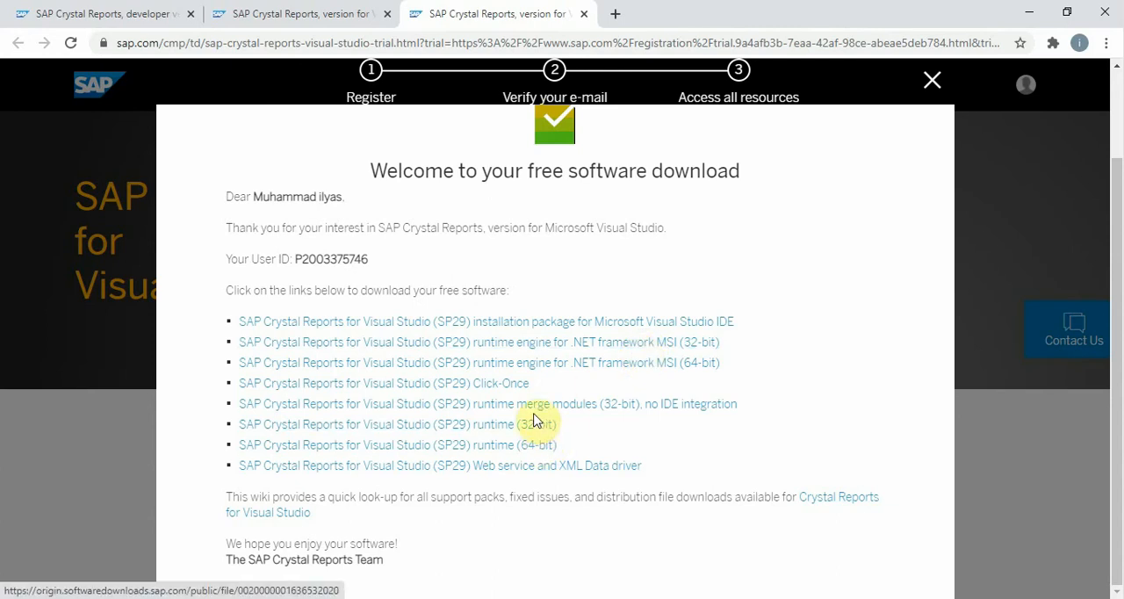
mouse_move(536, 446)
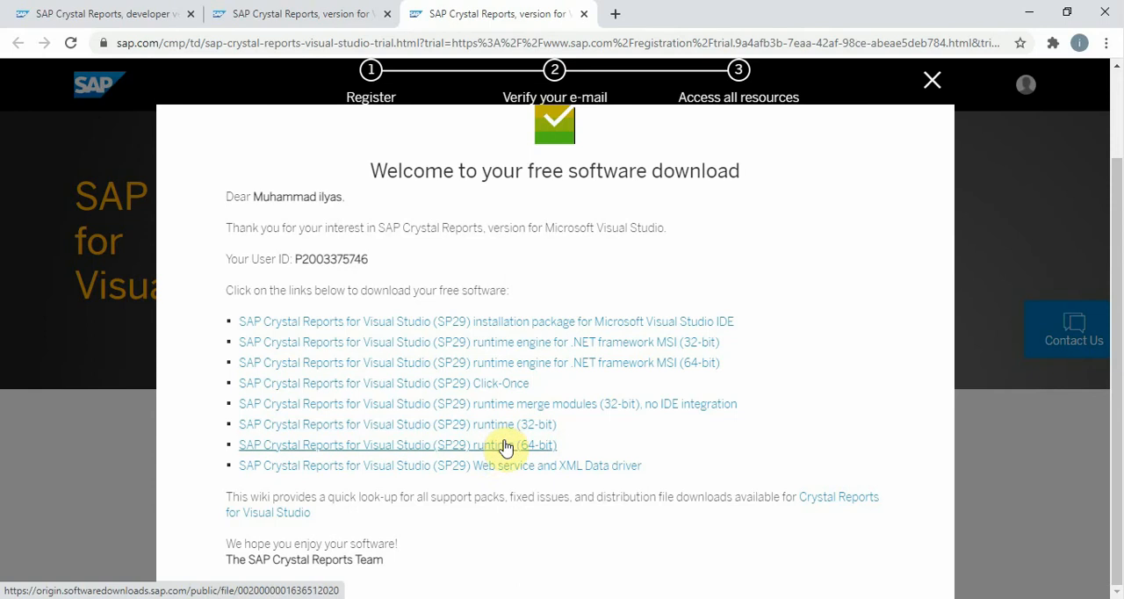
mouse_move(536, 454)
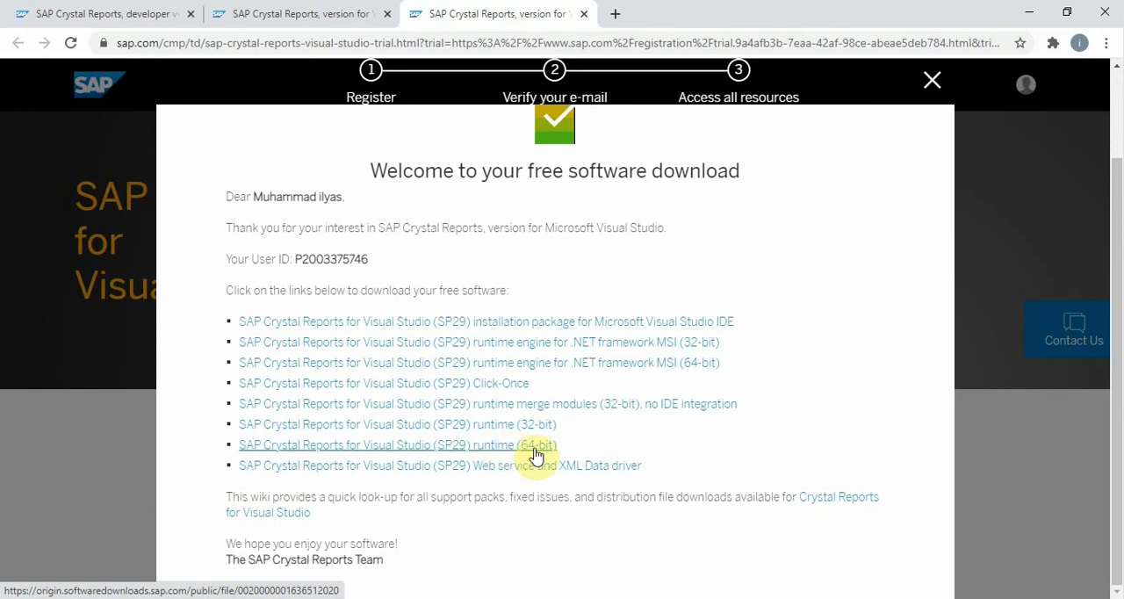
mouse_move(516, 432)
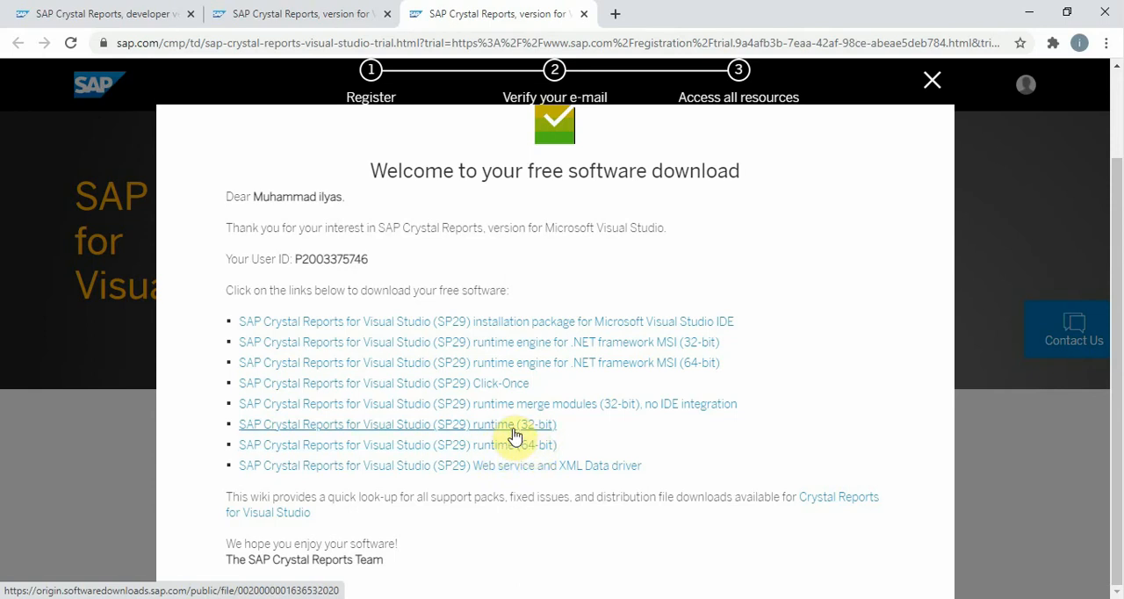
mouse_move(541, 432)
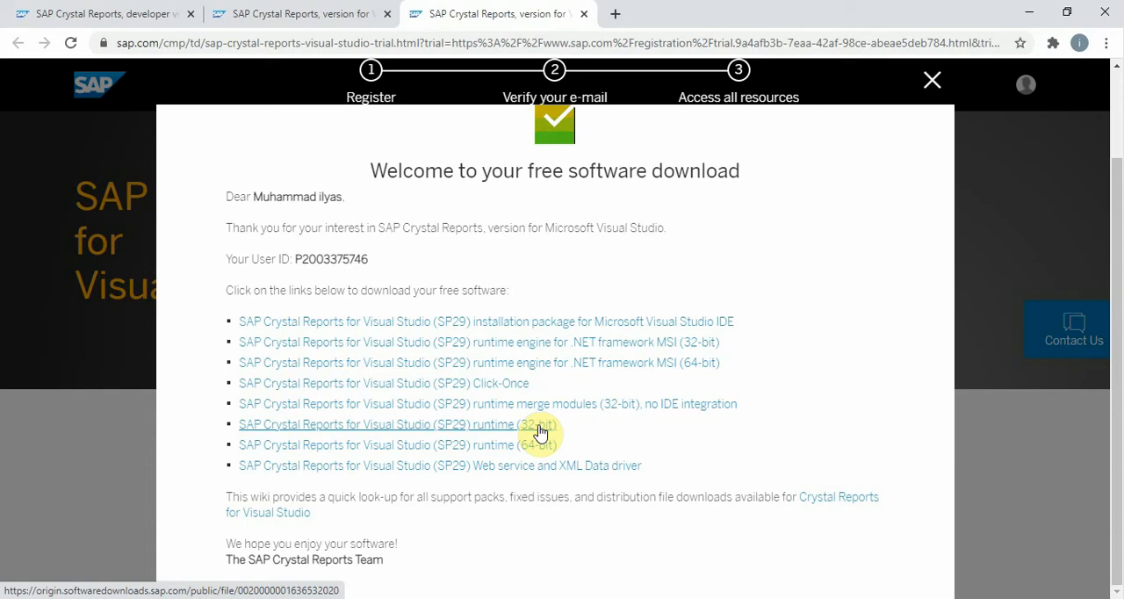
mouse_move(488, 319)
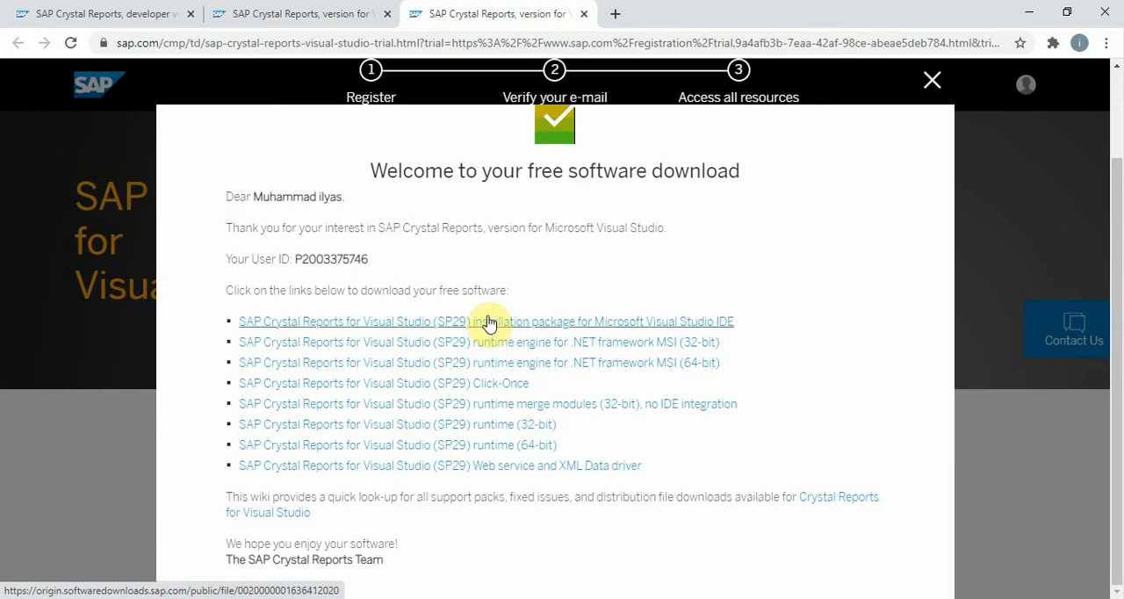
mouse_move(488, 329)
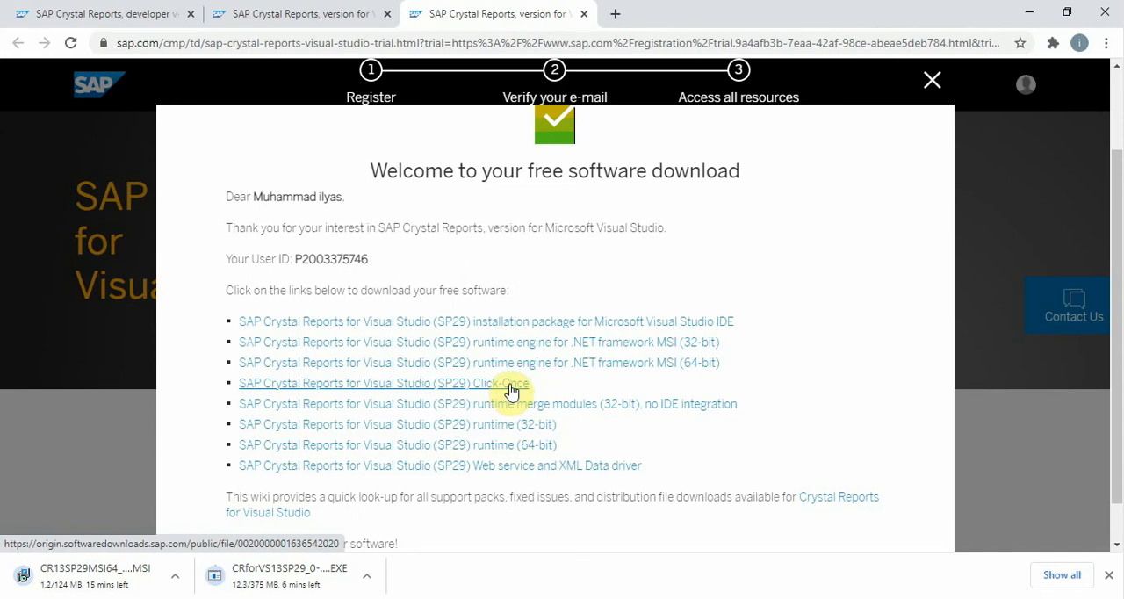
Download the ClickOnce package and the 64-bit runtime, then review them on chrome://downloads
click(499, 382)
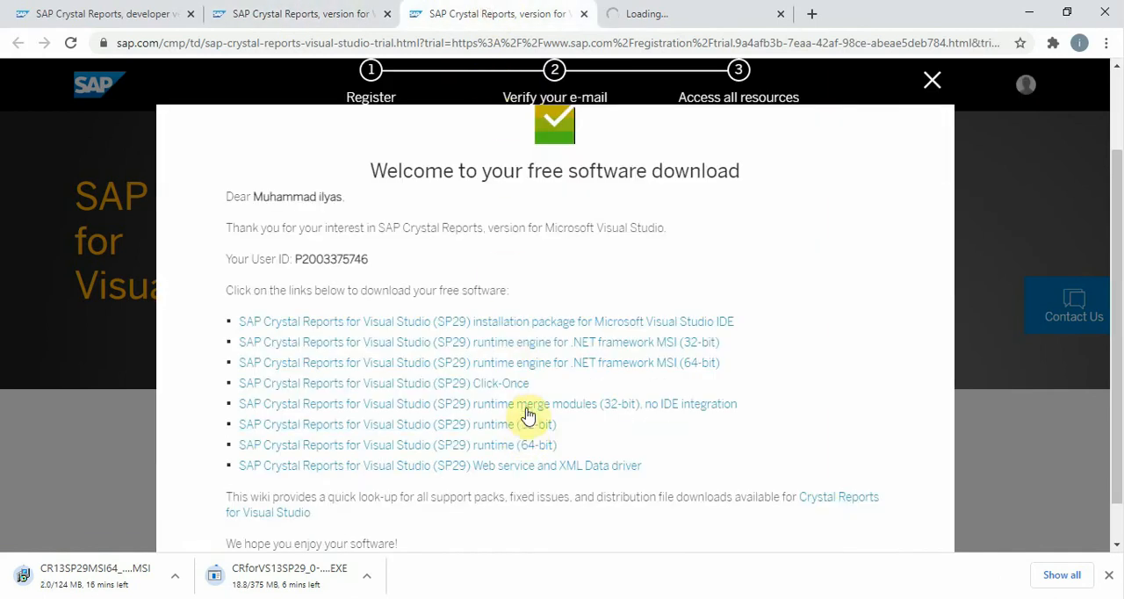
click(527, 402)
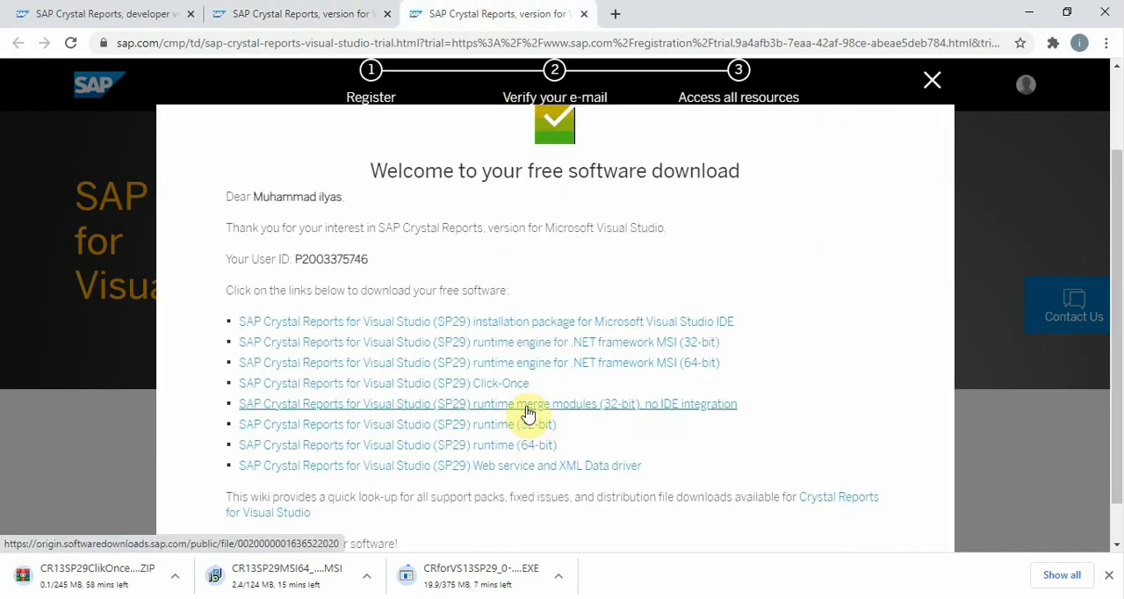
mouse_move(601, 402)
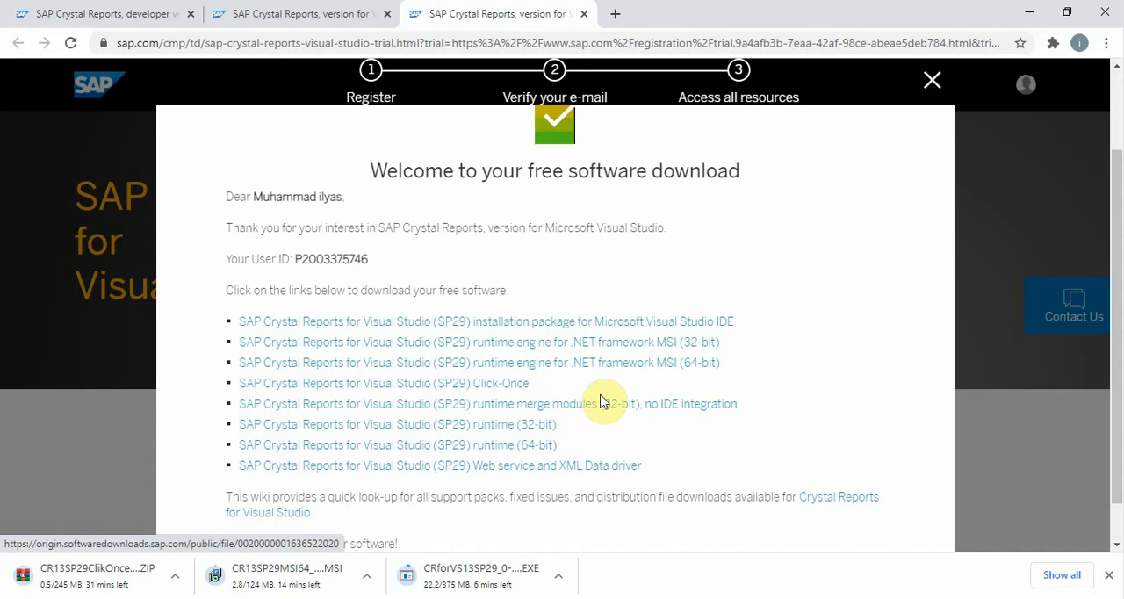
mouse_move(527, 436)
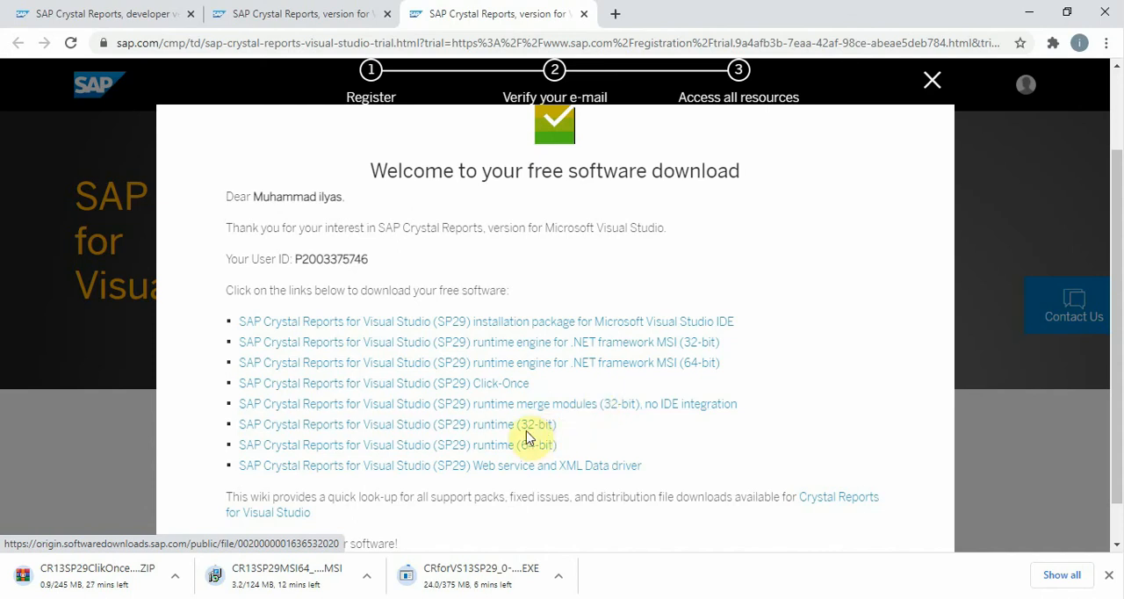
mouse_move(495, 460)
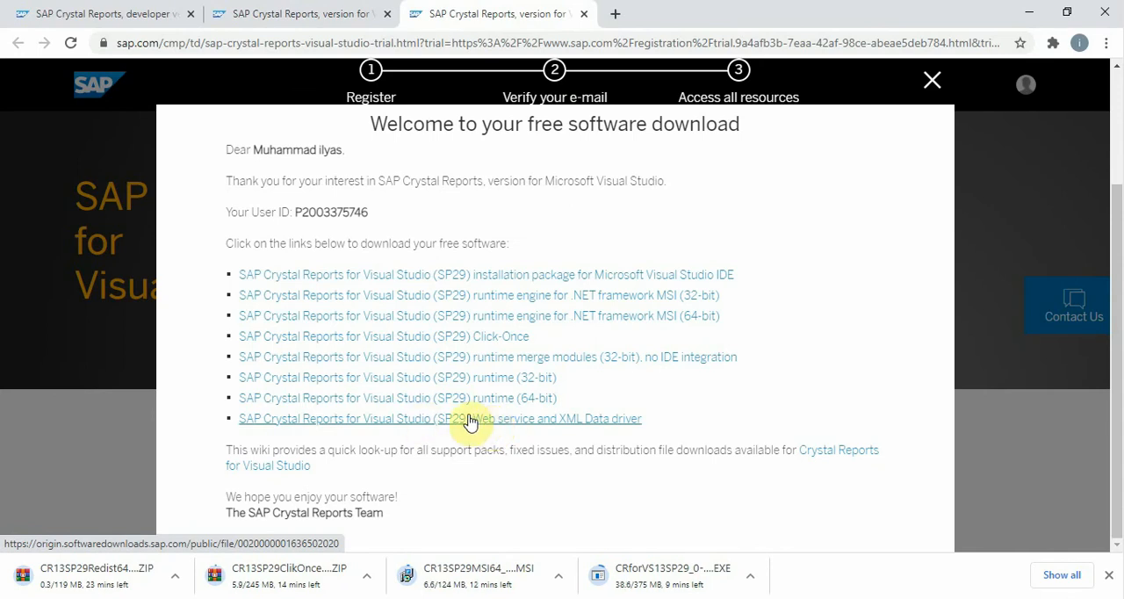
mouse_move(492, 316)
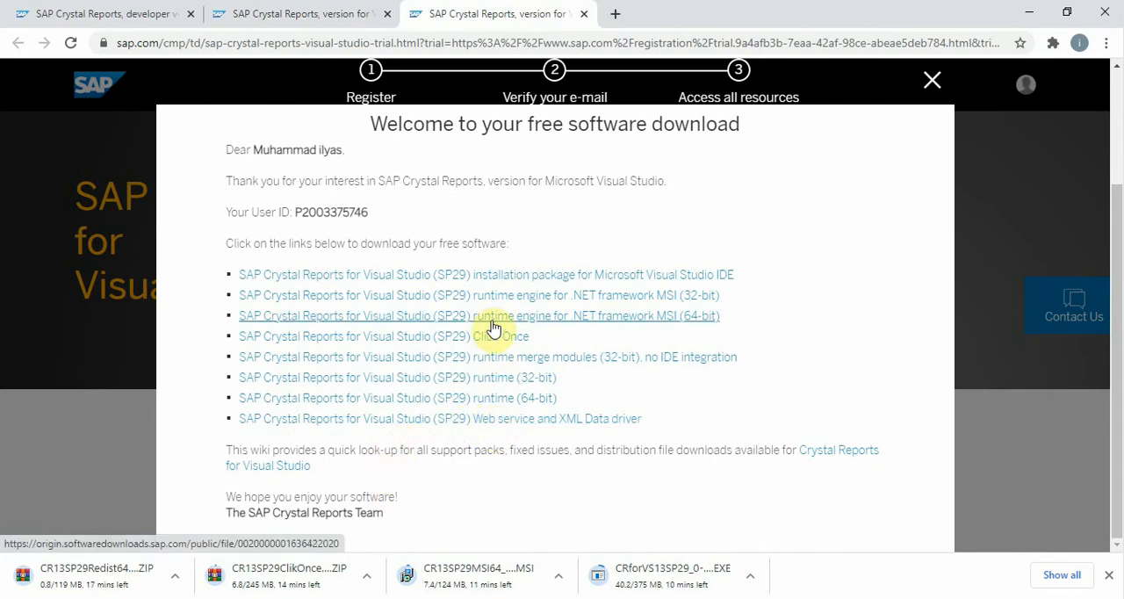
scroll(up, 3)
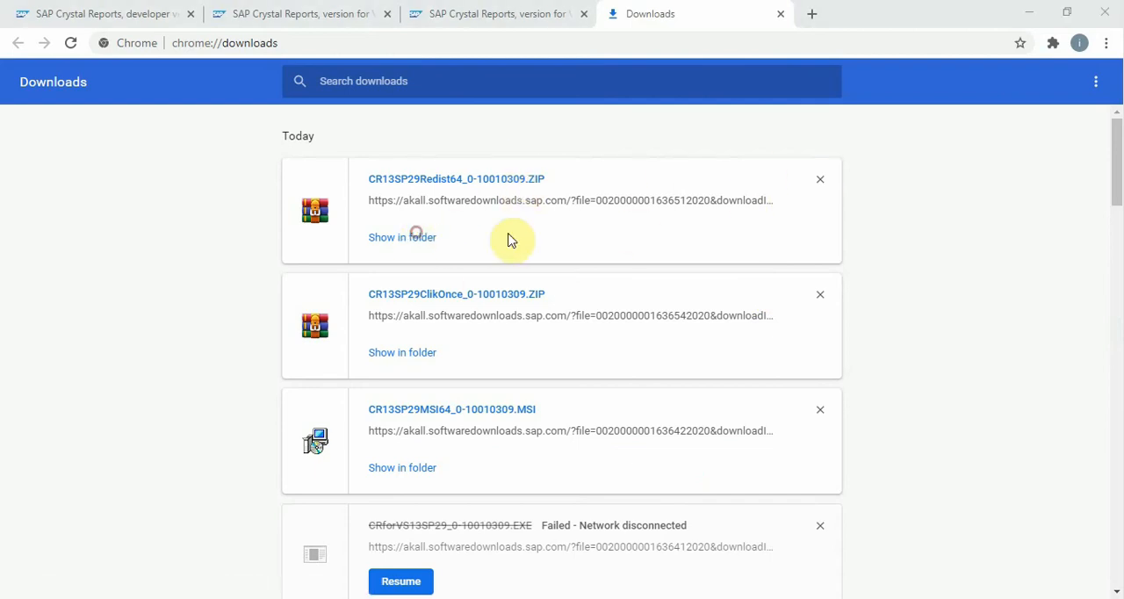
Show the downloaded files in their folder from the Downloads page
click(402, 237)
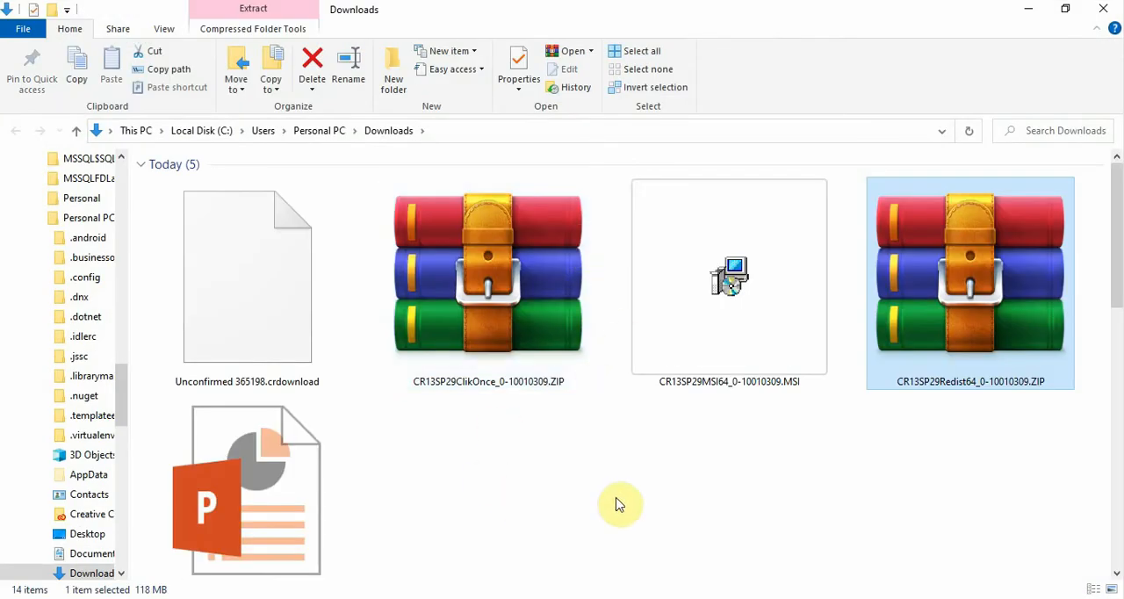
click(489, 274)
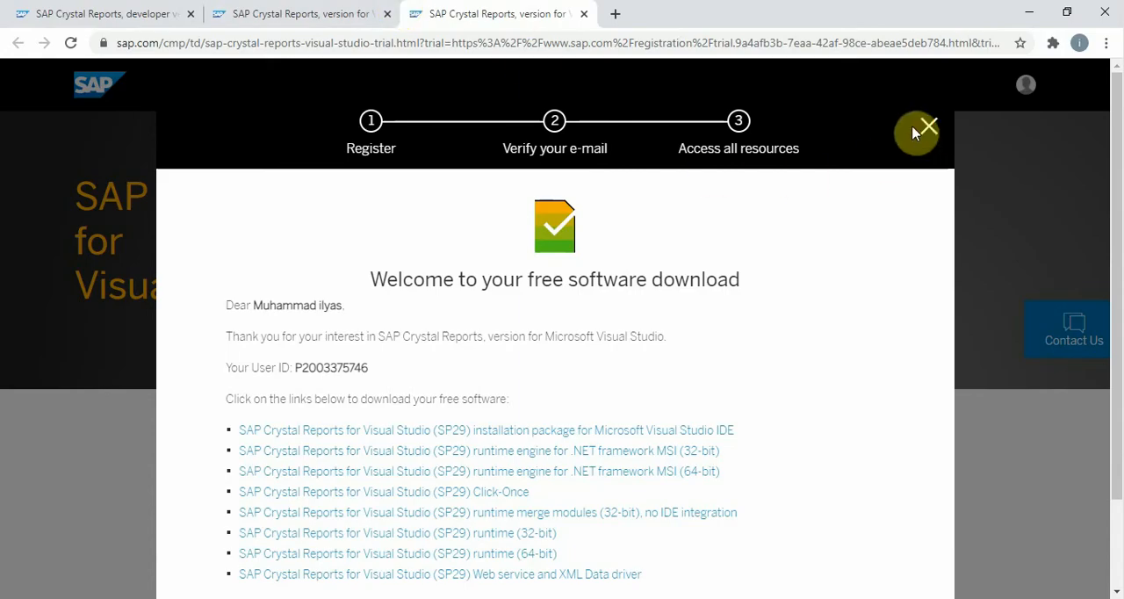
Close the free software download dialog, reopen it via Download software now, and close it again
click(928, 126)
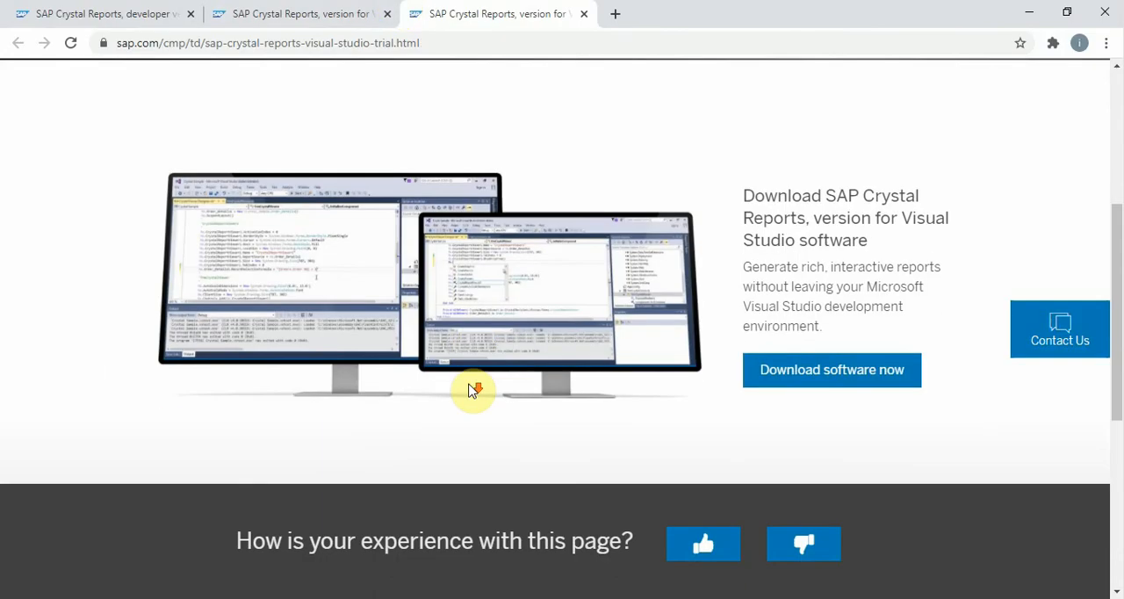
scroll(down, 3)
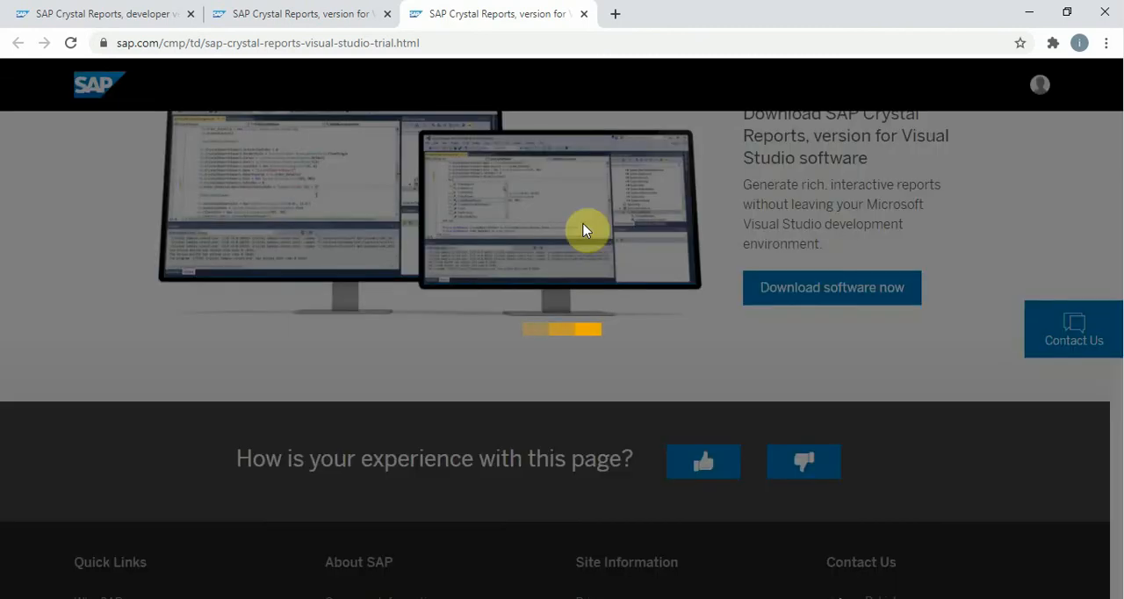
click(831, 288)
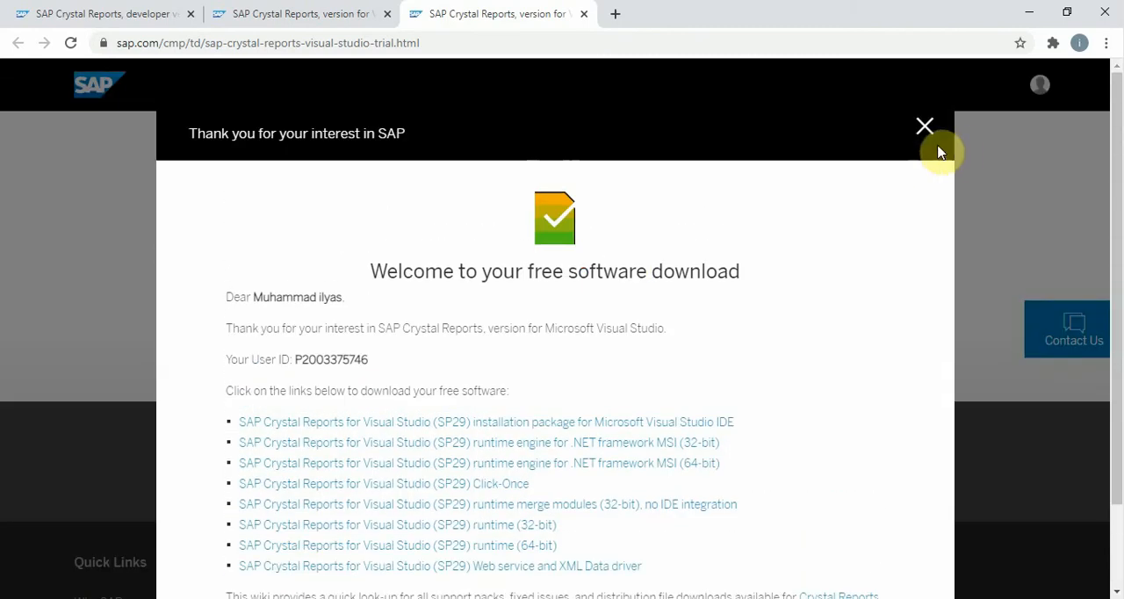
click(923, 126)
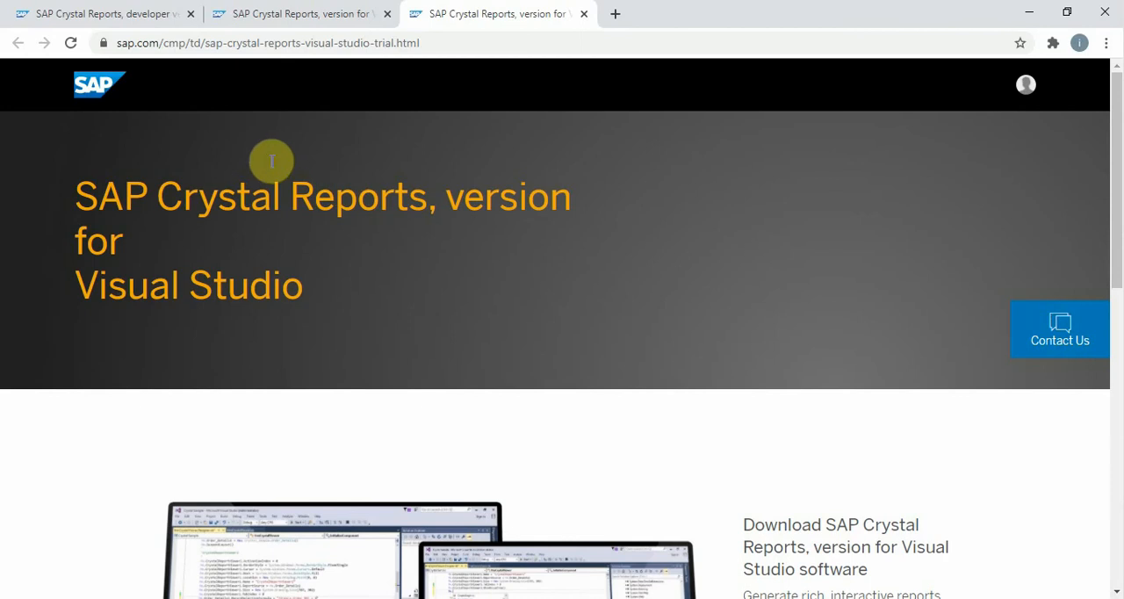
scroll(down, 3)
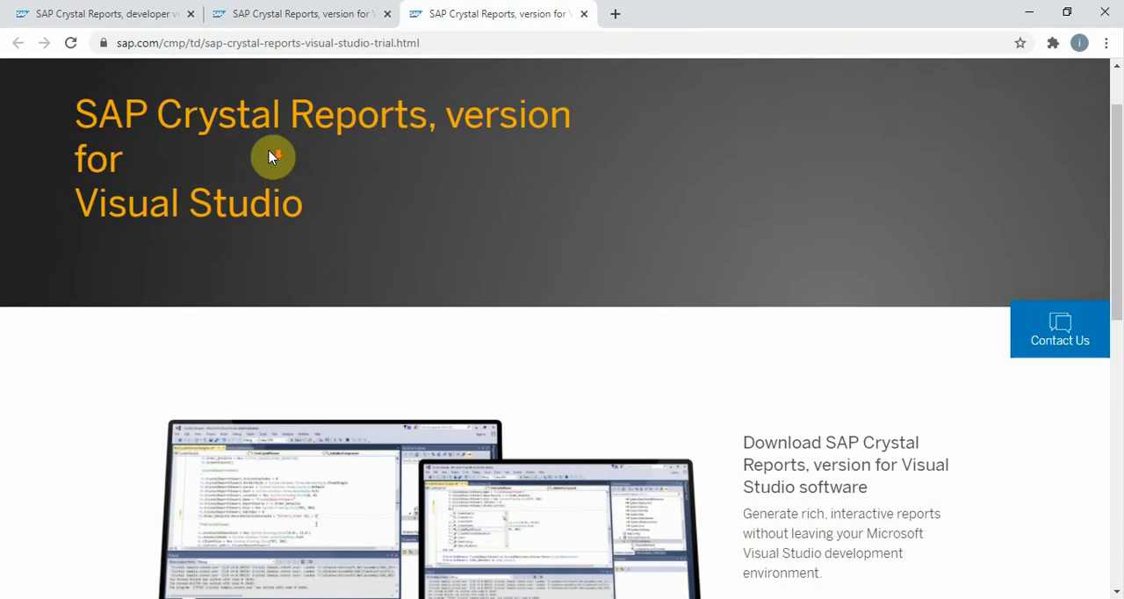
scroll(down, 3)
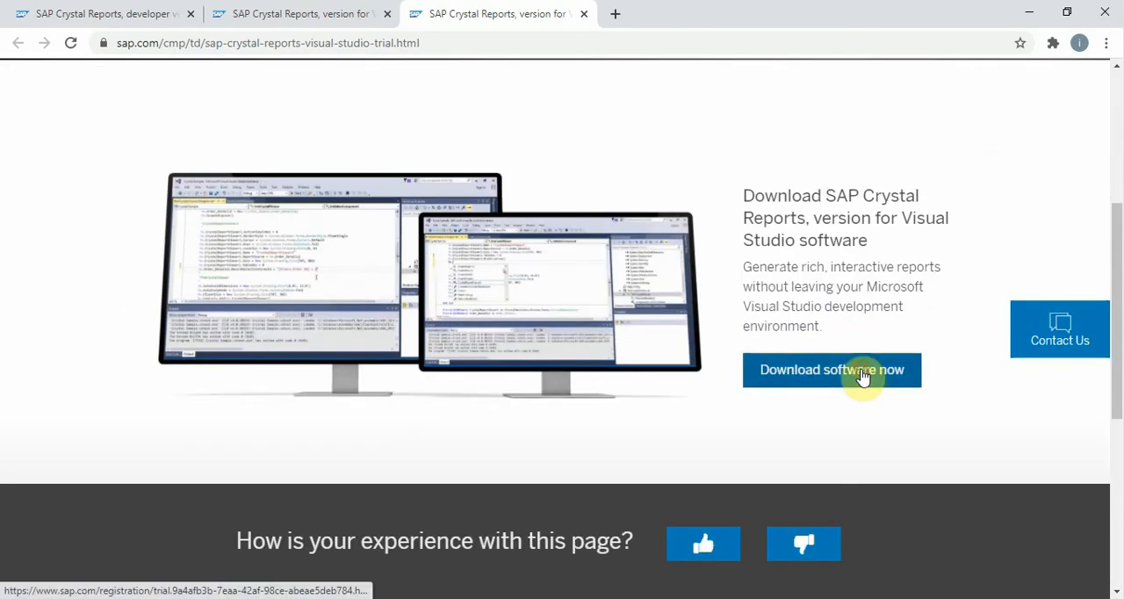
click(830, 369)
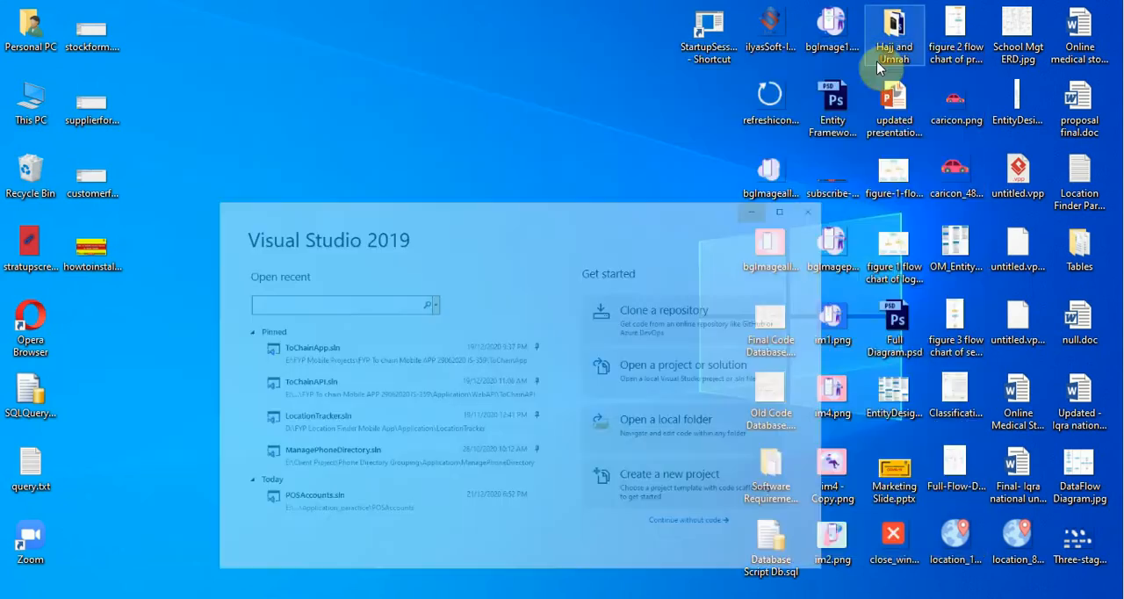
Switch to the Mail app showing the SAP Crystal Reports e-mail
click(808, 212)
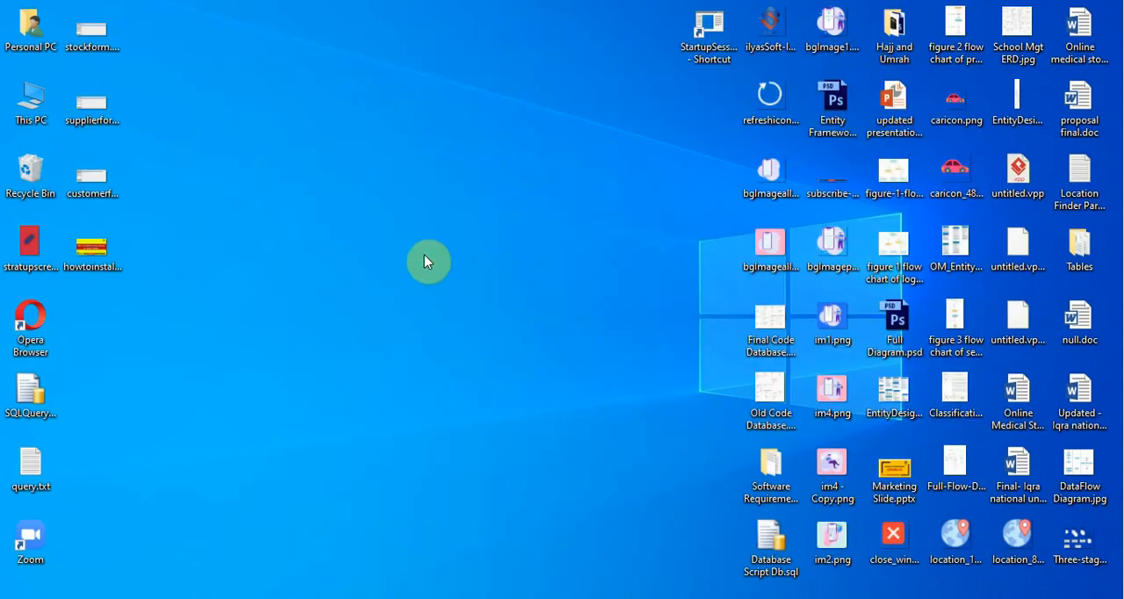
mouse_move(525, 252)
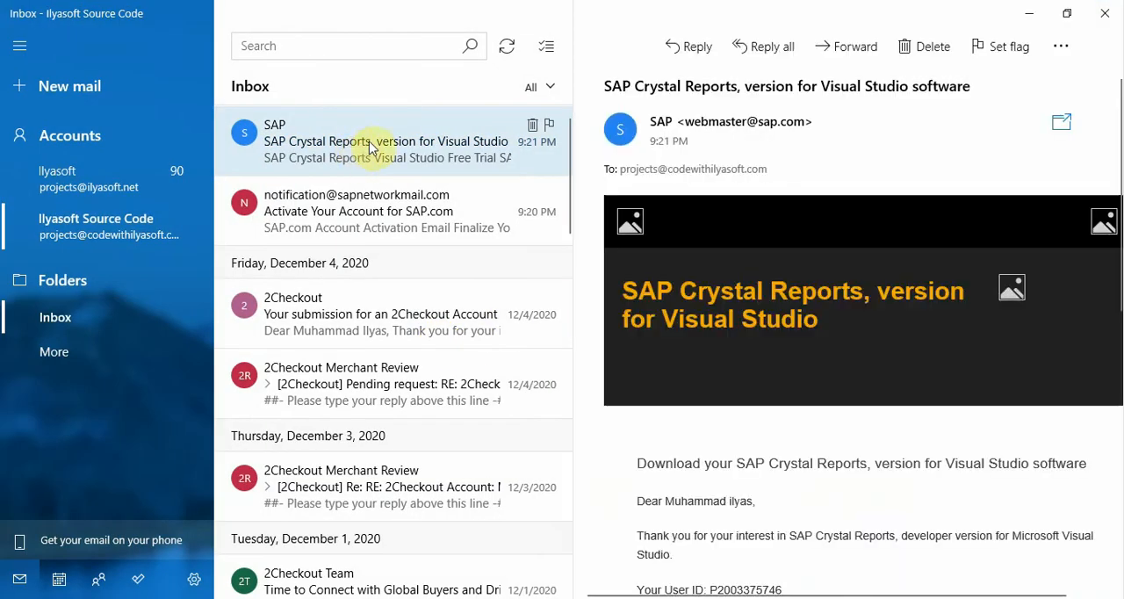
From the SAP Crystal Reports email in Mail, follow the Click-Once download link into Chrome
click(386, 211)
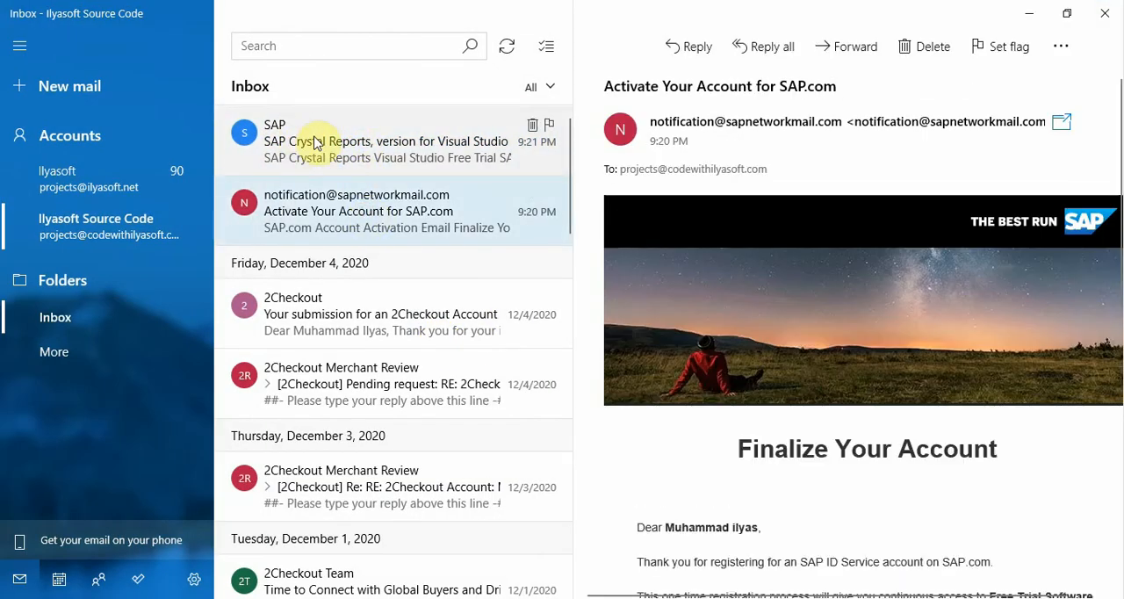
mouse_move(372, 158)
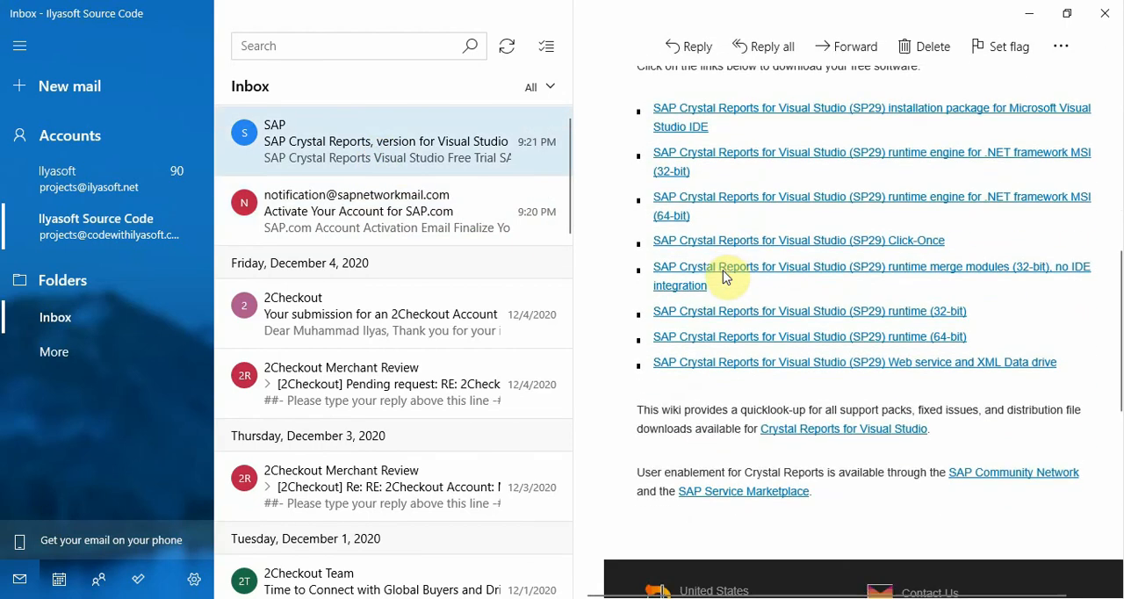
scroll(up, 3)
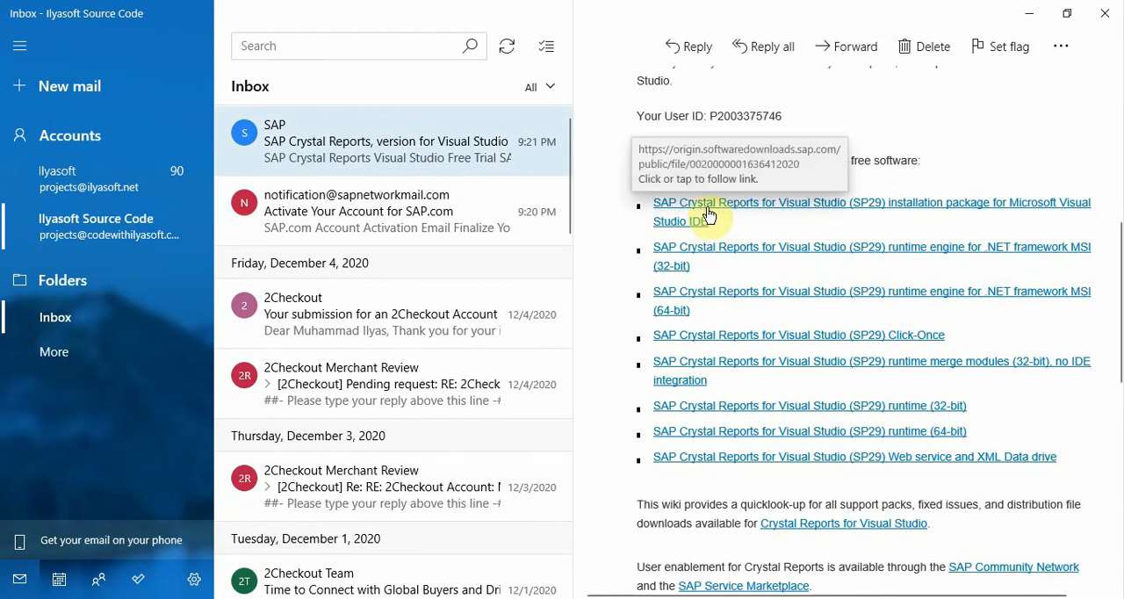
mouse_move(699, 148)
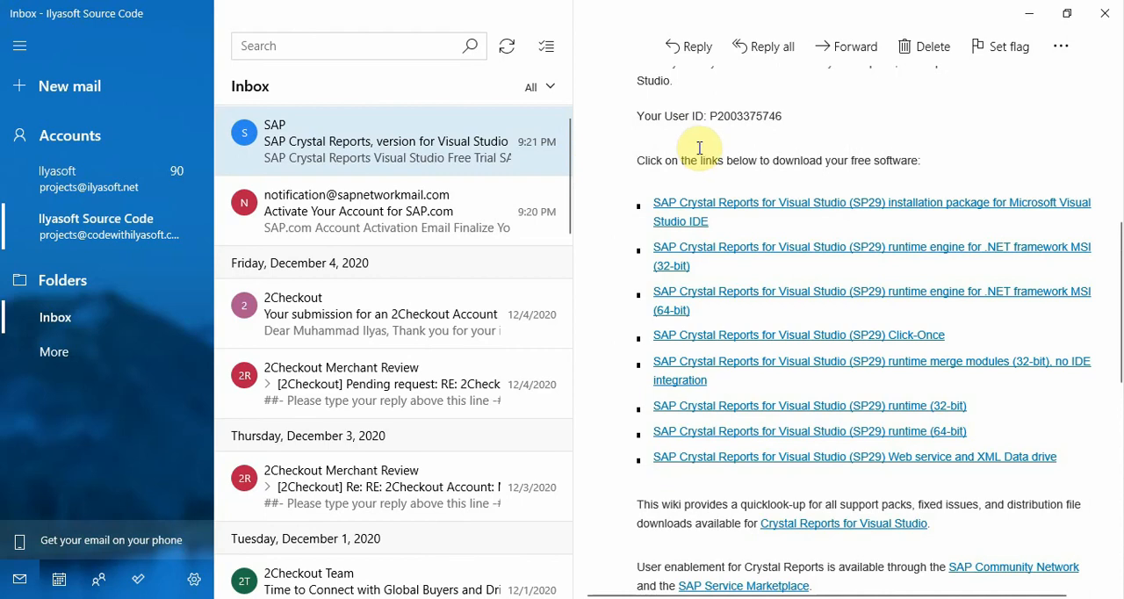
mouse_move(682, 221)
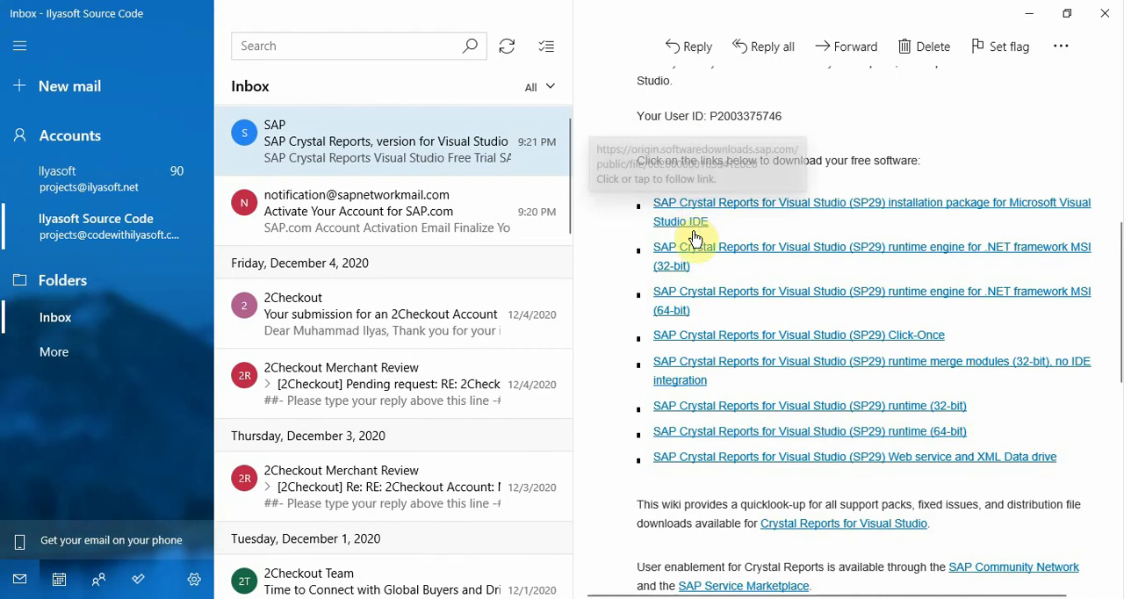
mouse_move(722, 463)
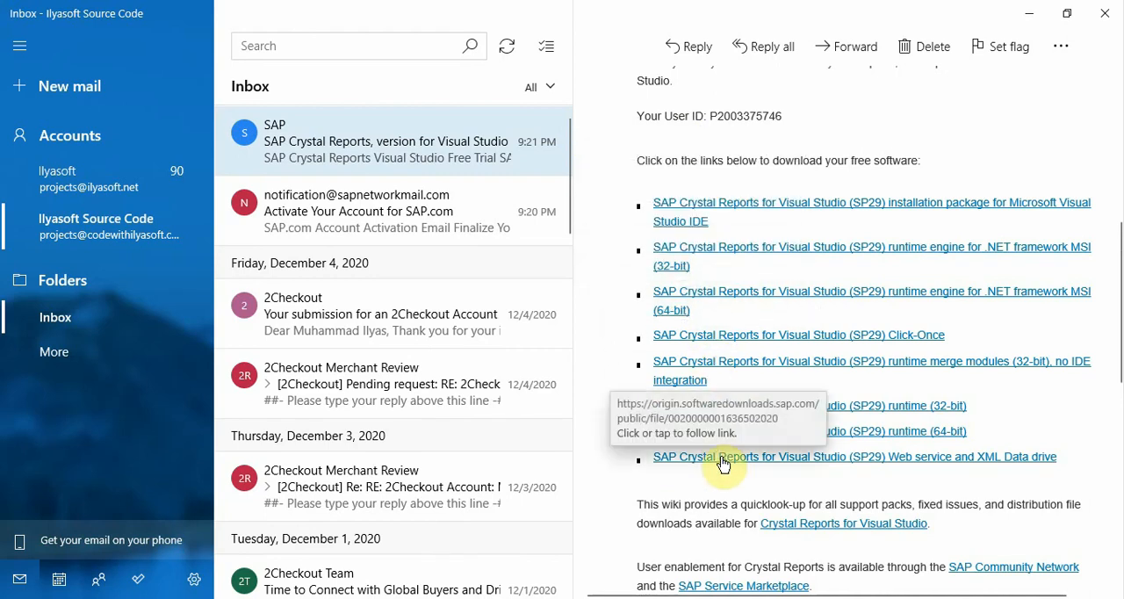
mouse_move(764, 367)
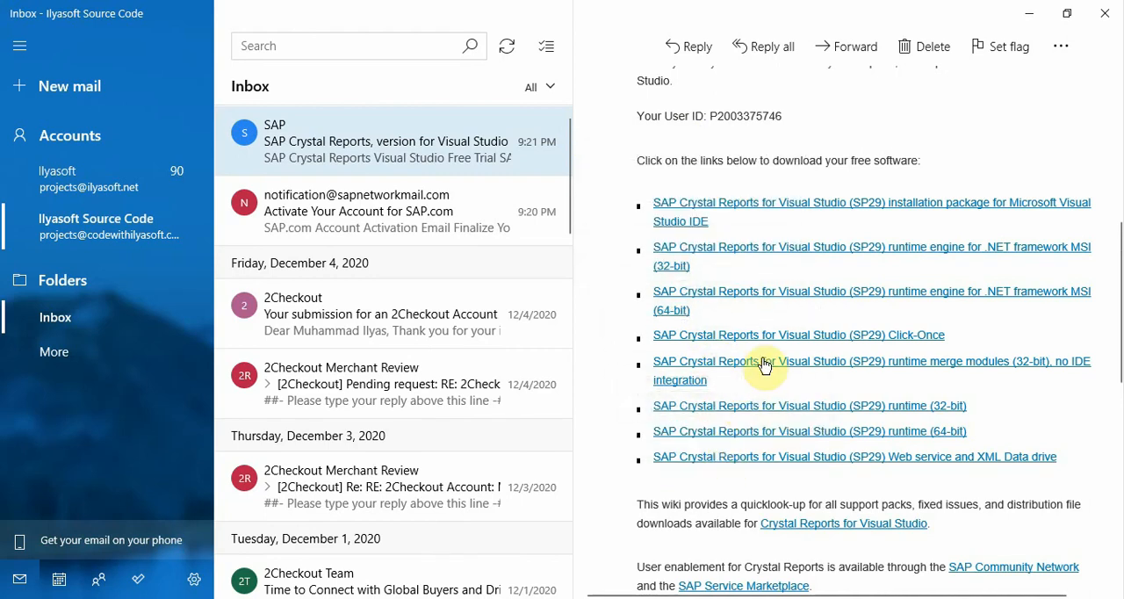
click(799, 334)
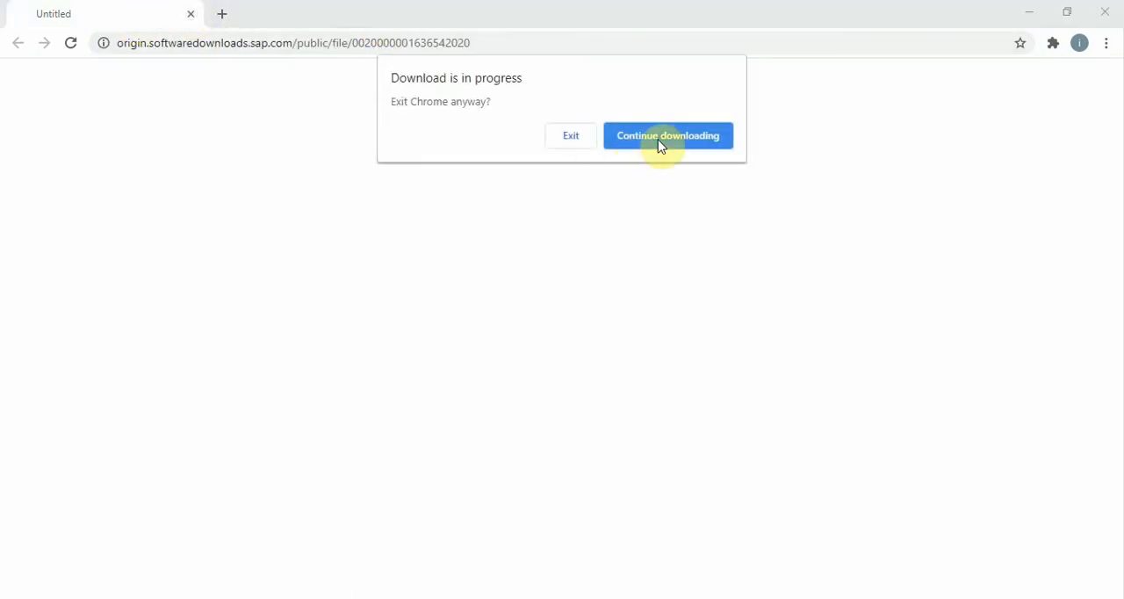
Keep the second ClickOnce ZIP downloading, then put Chrome and the Mail window away
click(667, 135)
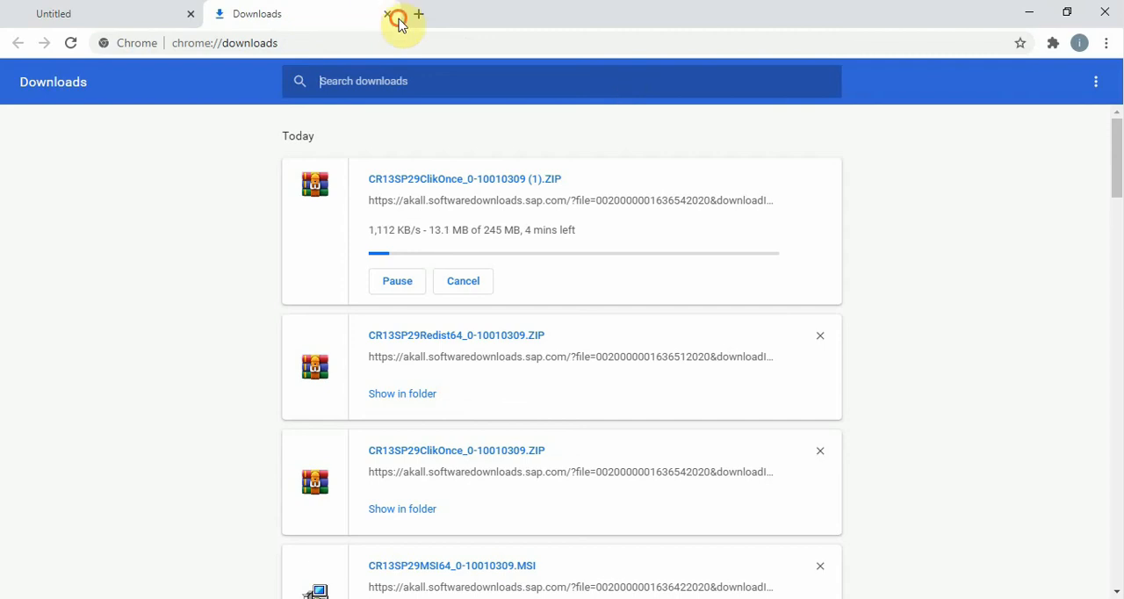
click(464, 281)
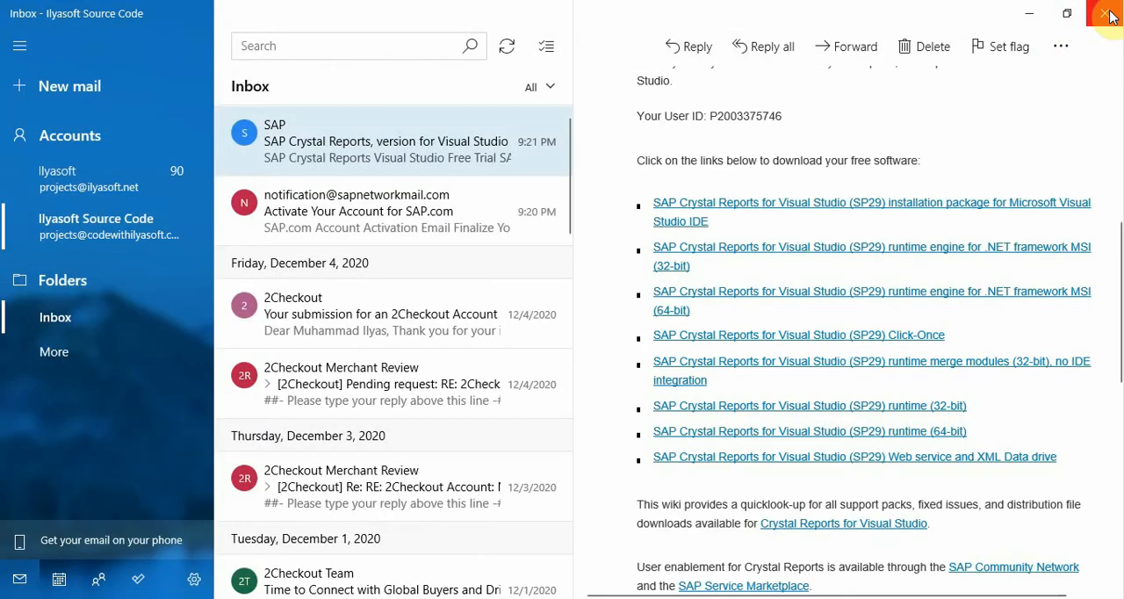
click(1110, 14)
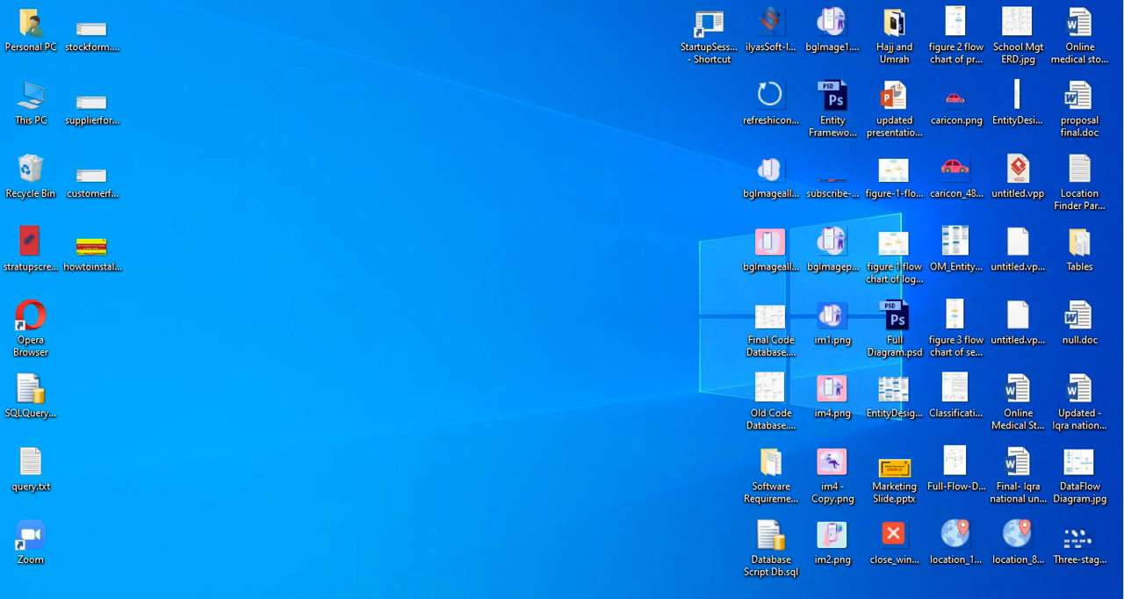